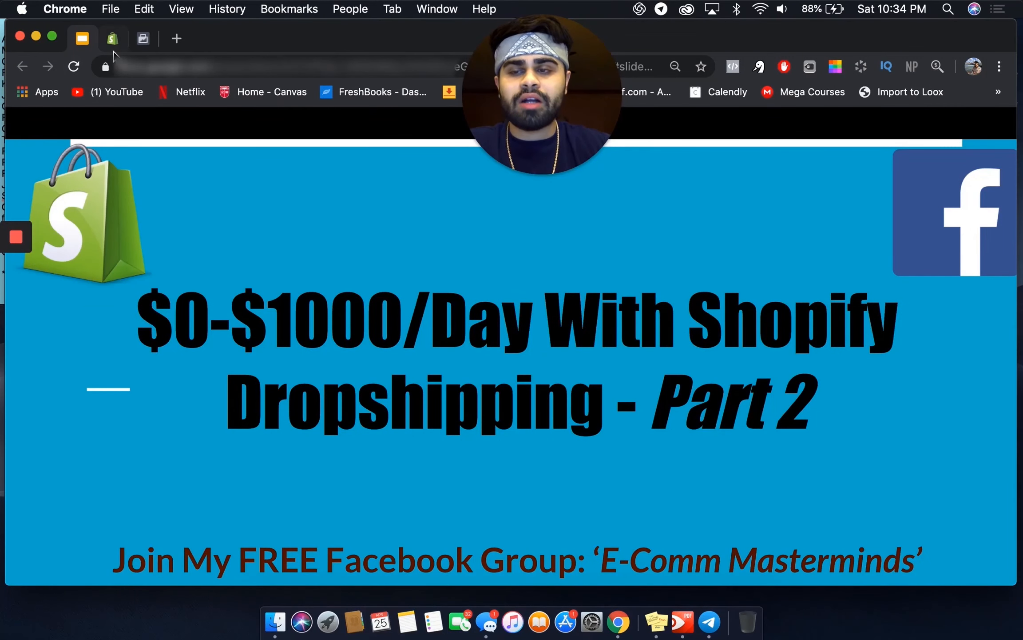
Switch to the Shopify tab and scroll through the analytics overview charts for today vs April 24, 2020.
click(112, 38)
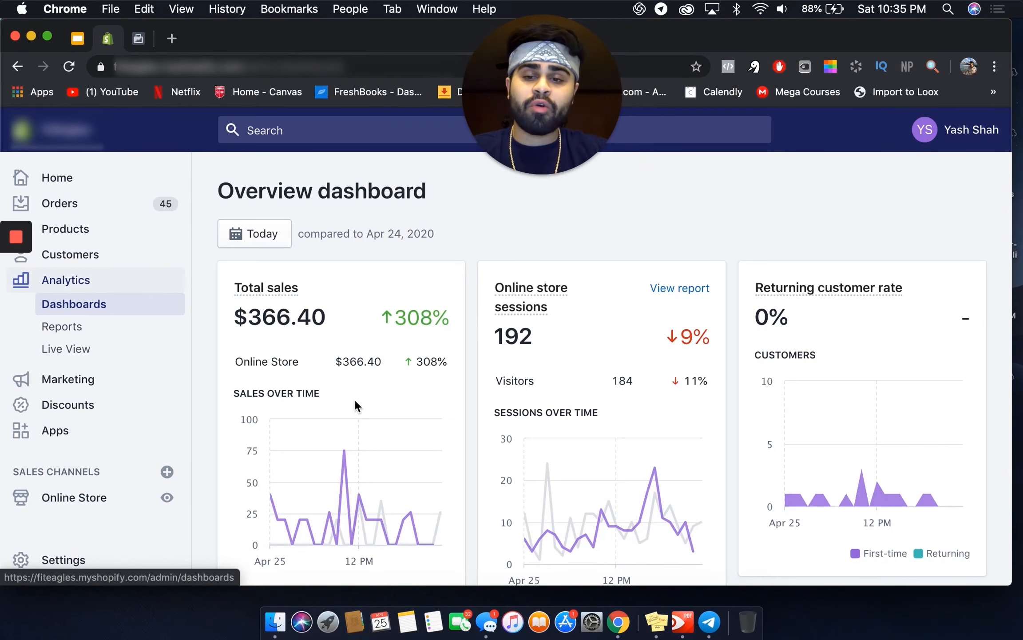
scroll(down, 3)
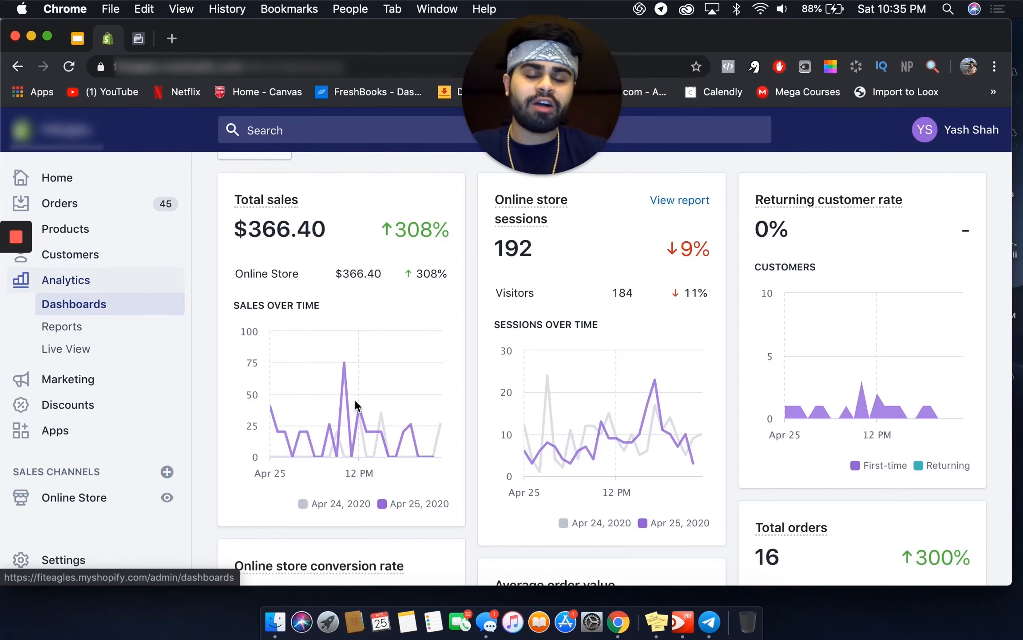
scroll(down, 3)
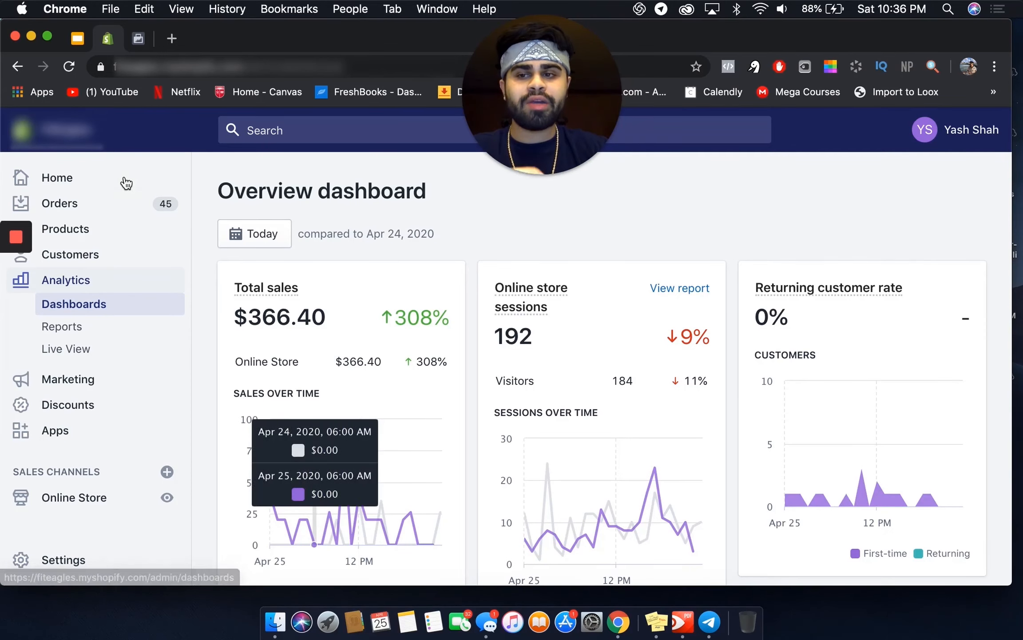
mouse_move(58, 178)
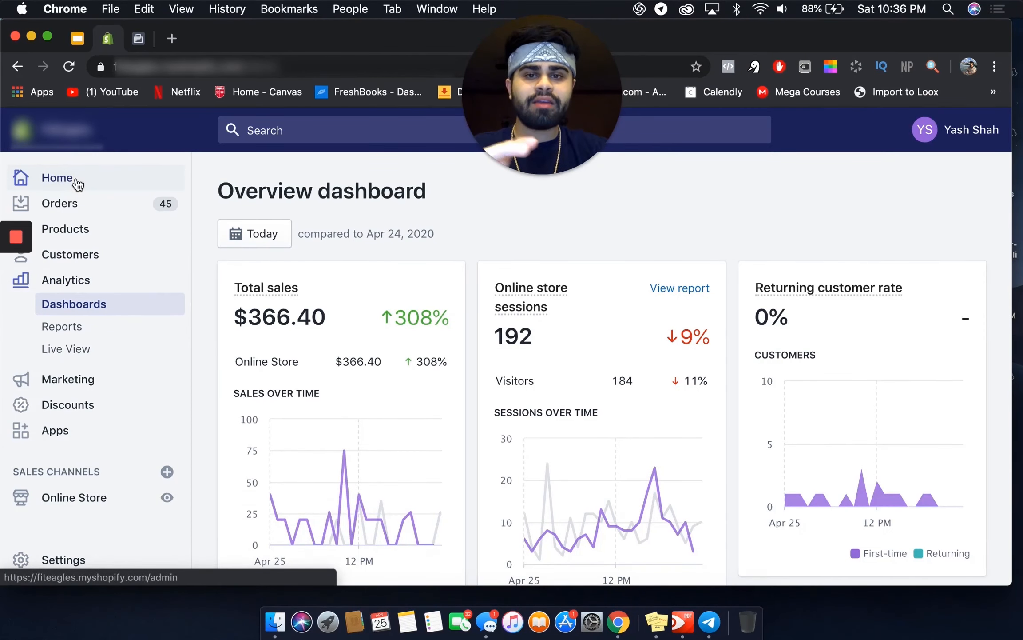
Go to the Shopify Home page showing this week's $1,067.33 total sales by day.
click(58, 178)
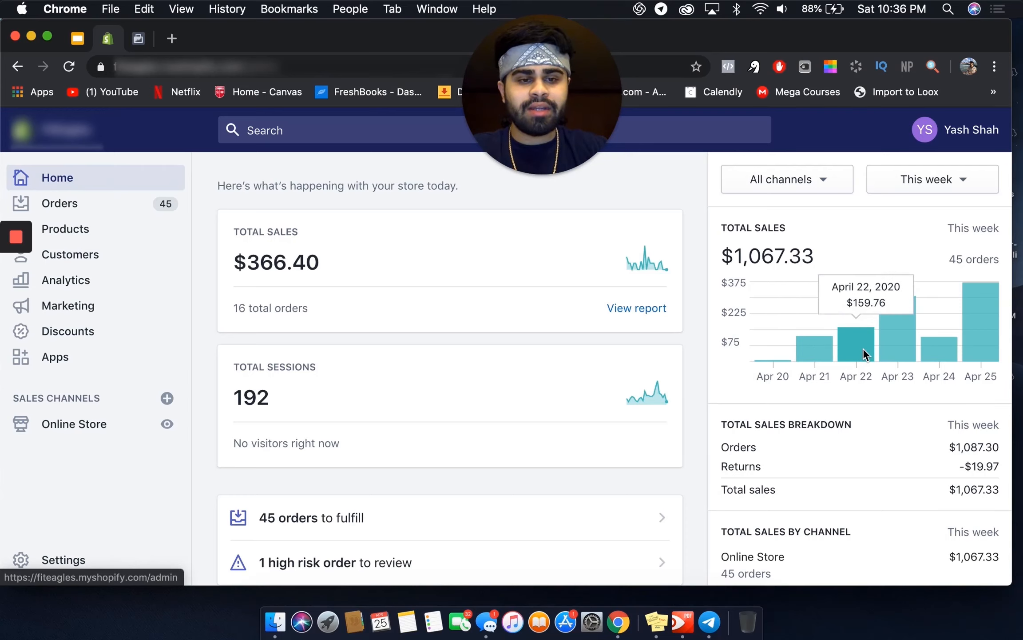
mouse_move(903, 344)
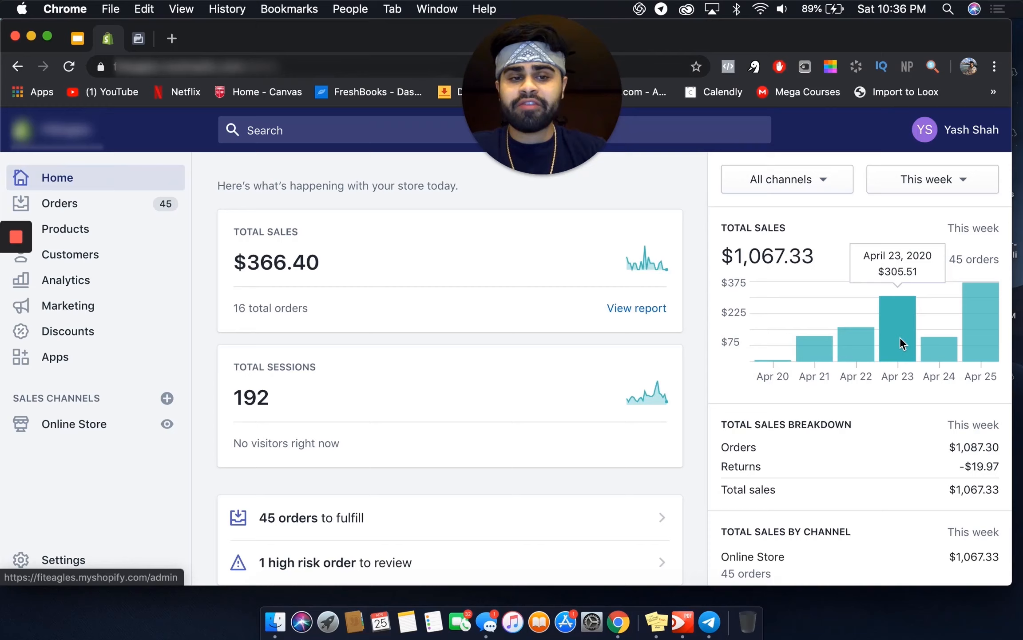
mouse_move(944, 355)
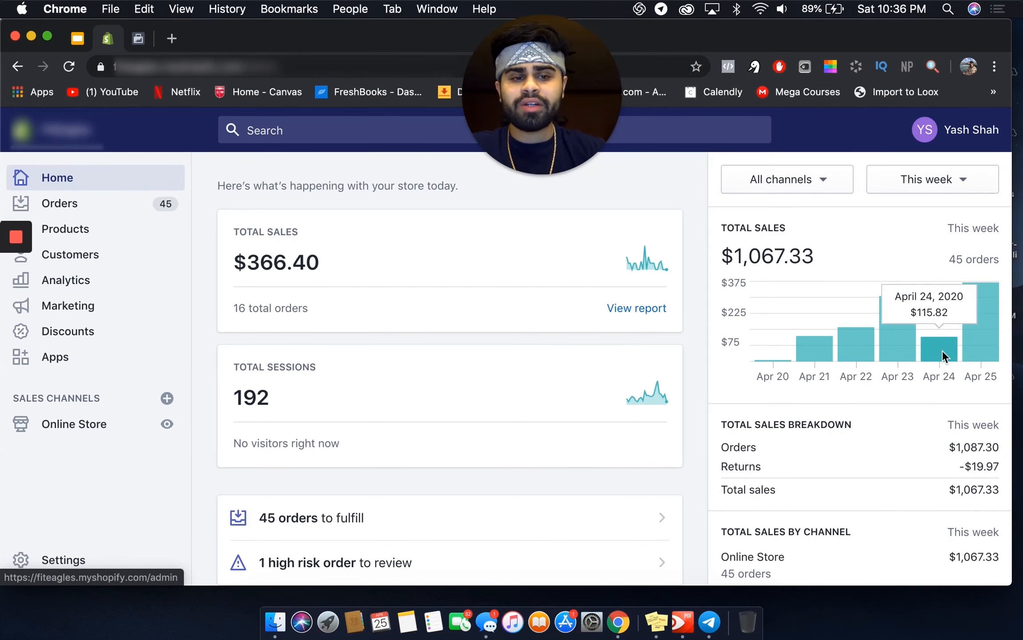
mouse_move(981, 343)
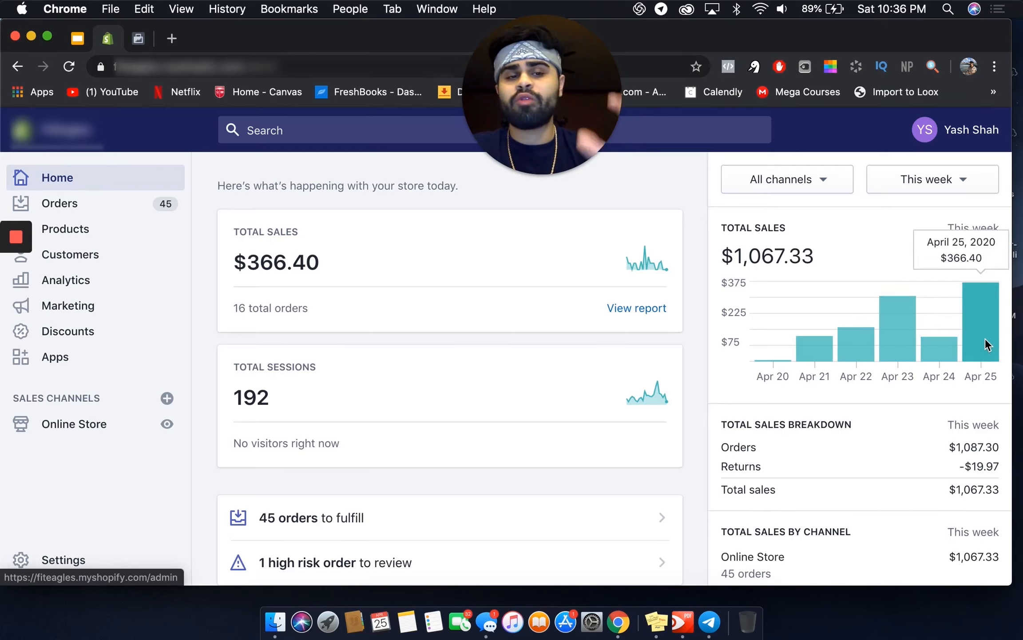
mouse_move(897, 320)
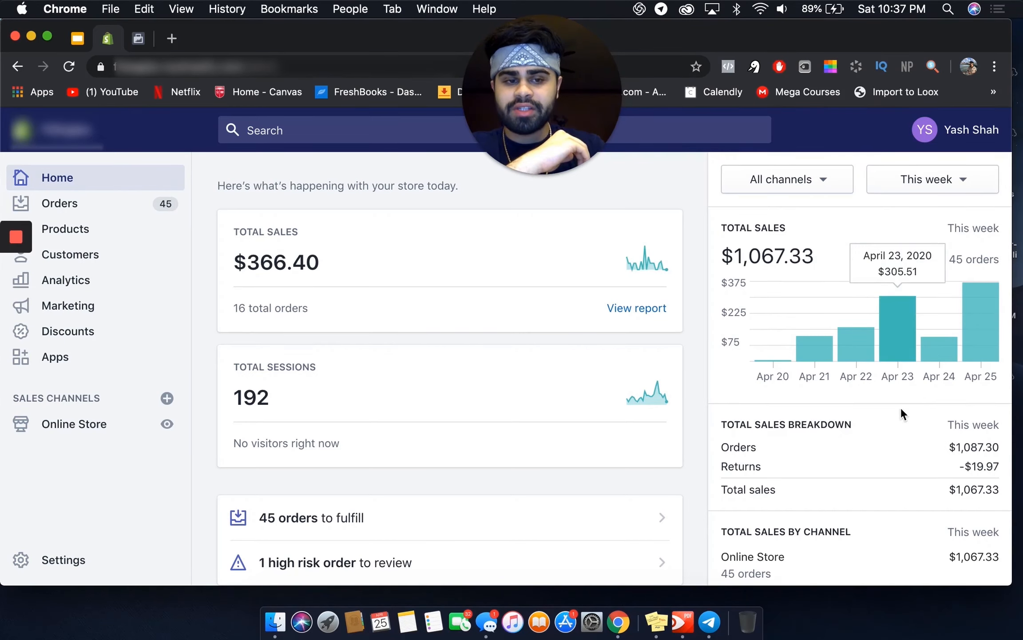
mouse_move(946, 444)
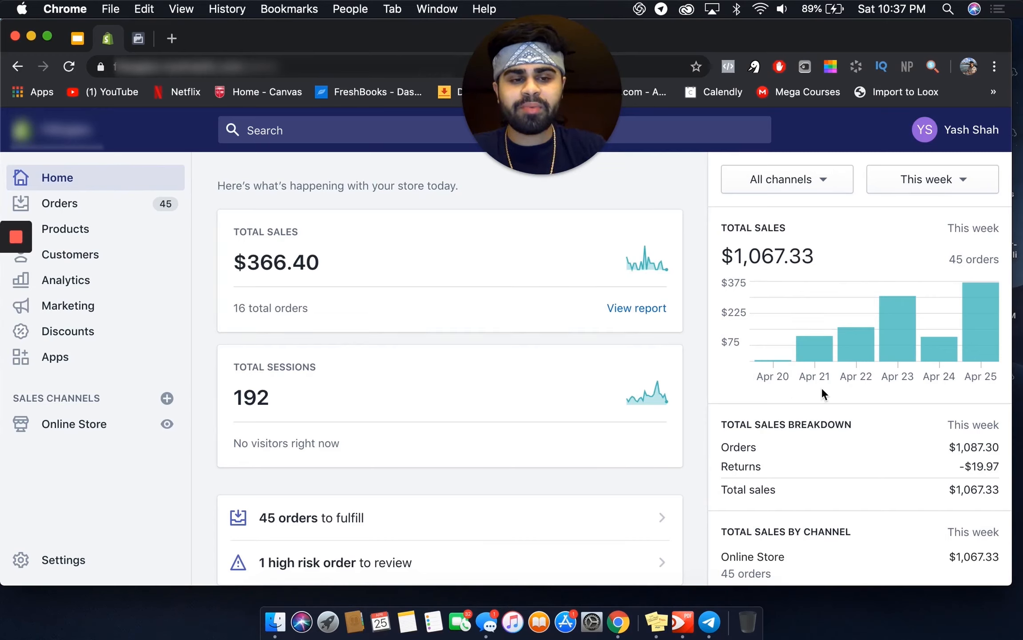
mouse_move(831, 518)
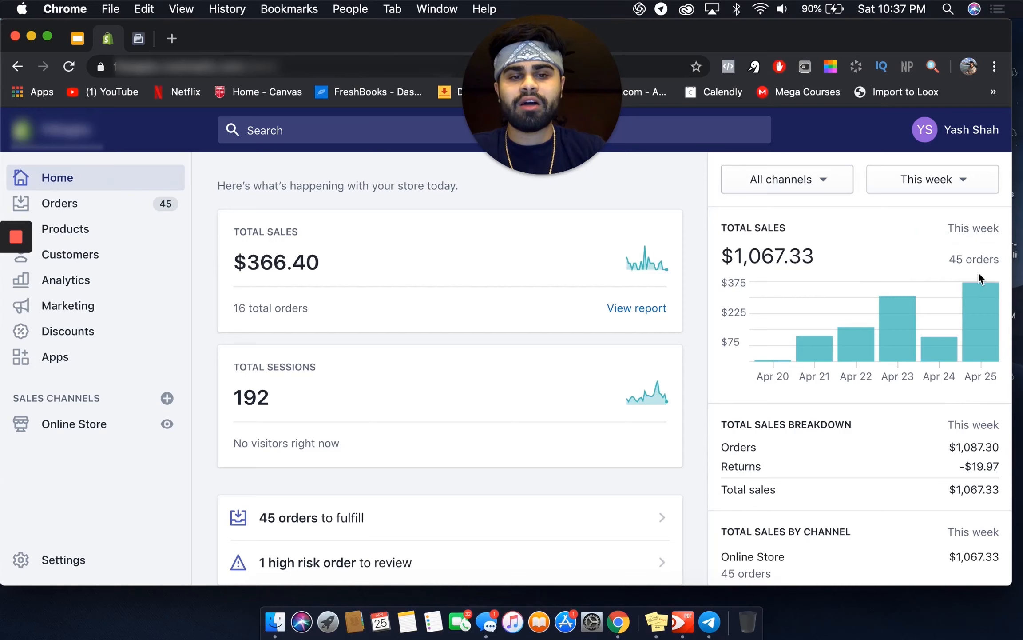
mouse_move(667, 571)
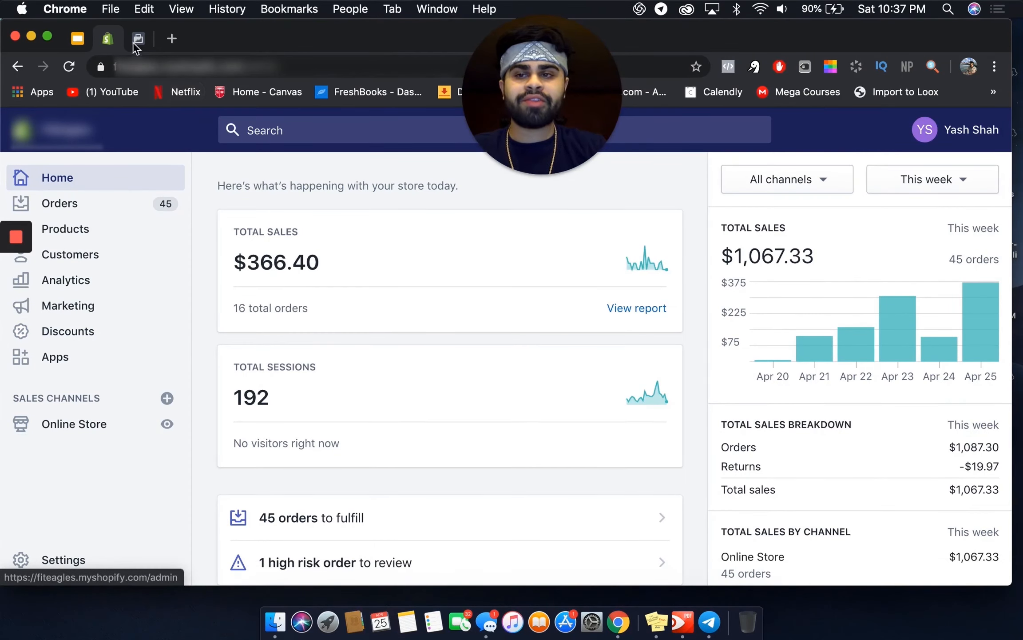
Switch to the Ads Manager ad sets for April 21–23 after a brief glance back at Shopify's weekly sales.
click(139, 39)
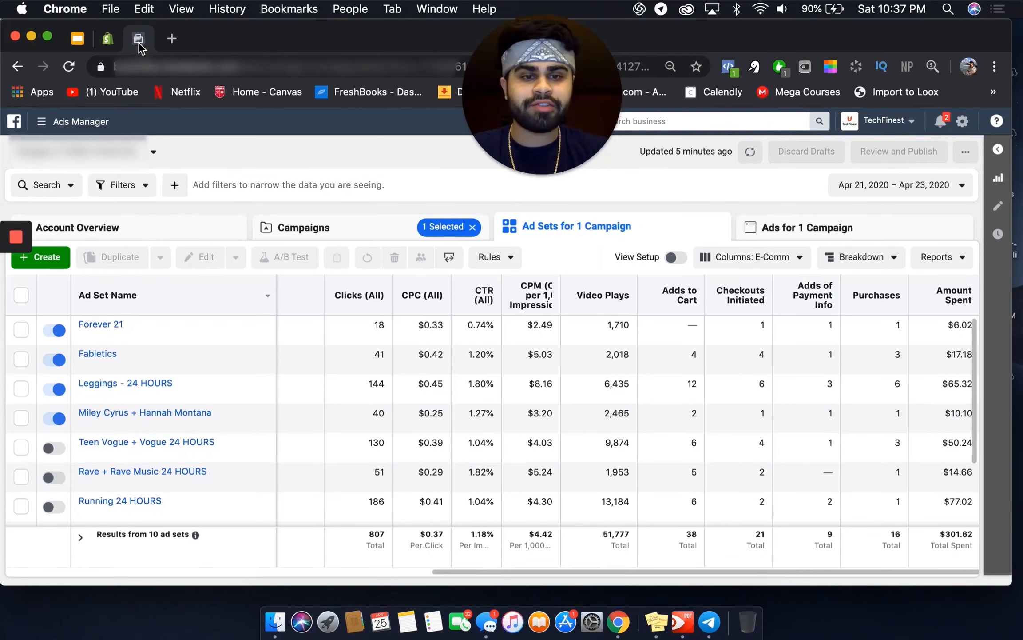
mouse_move(97, 353)
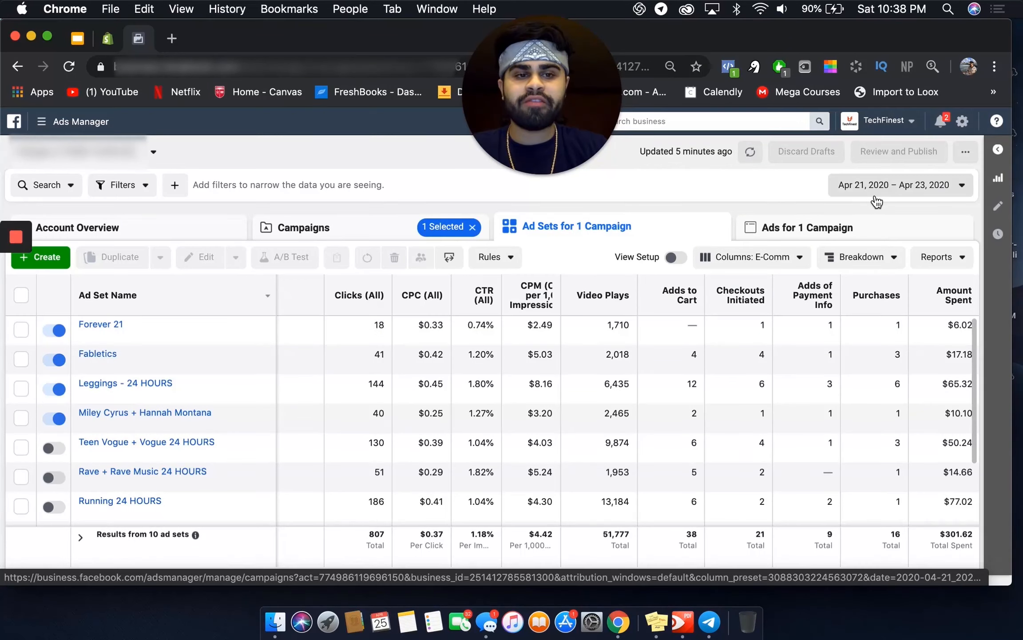
click(107, 38)
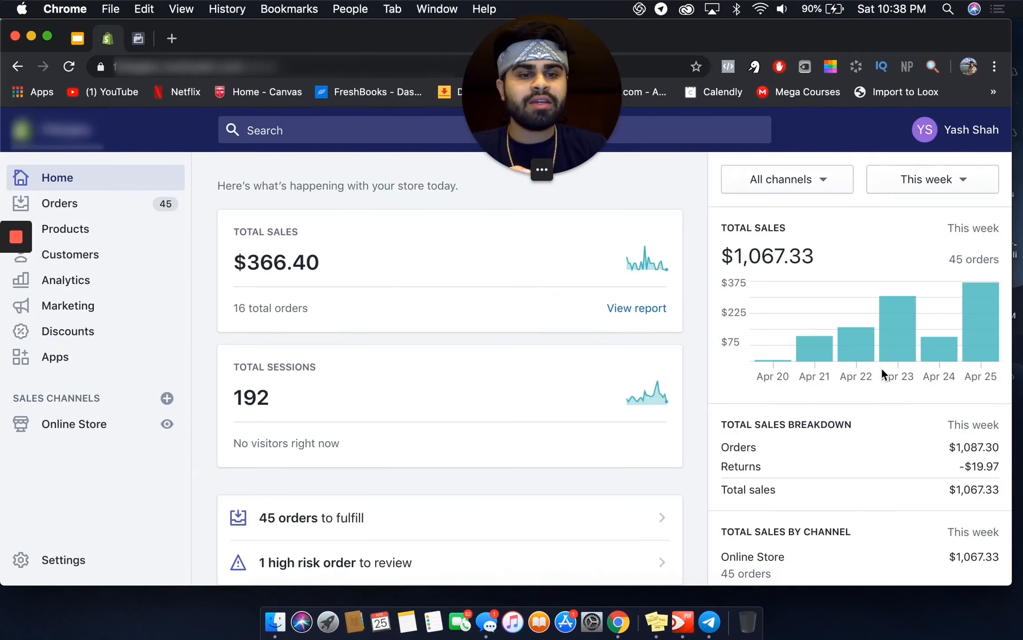
mouse_move(898, 326)
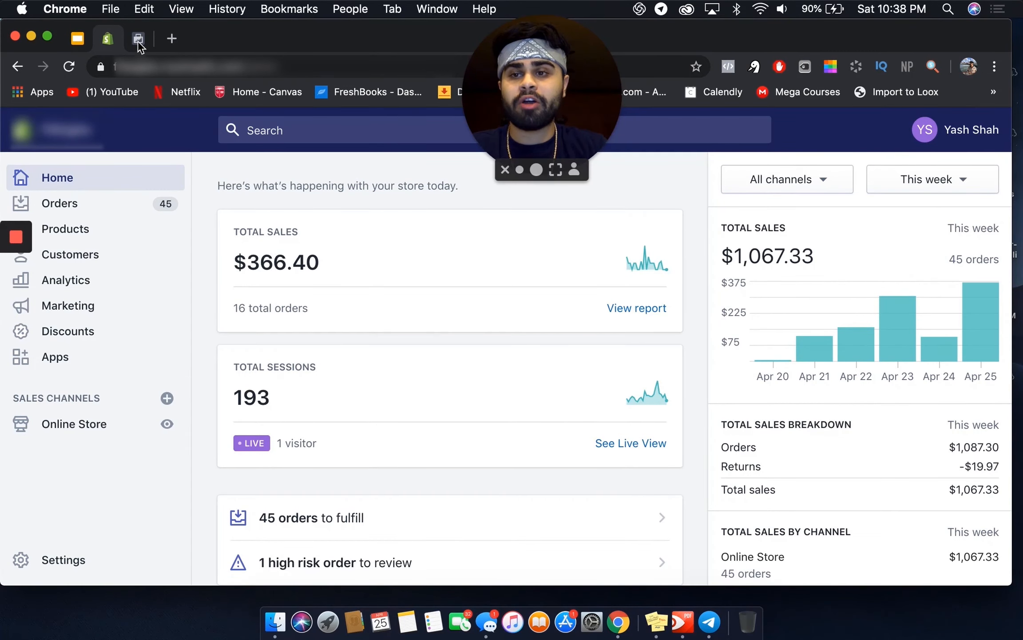
click(138, 39)
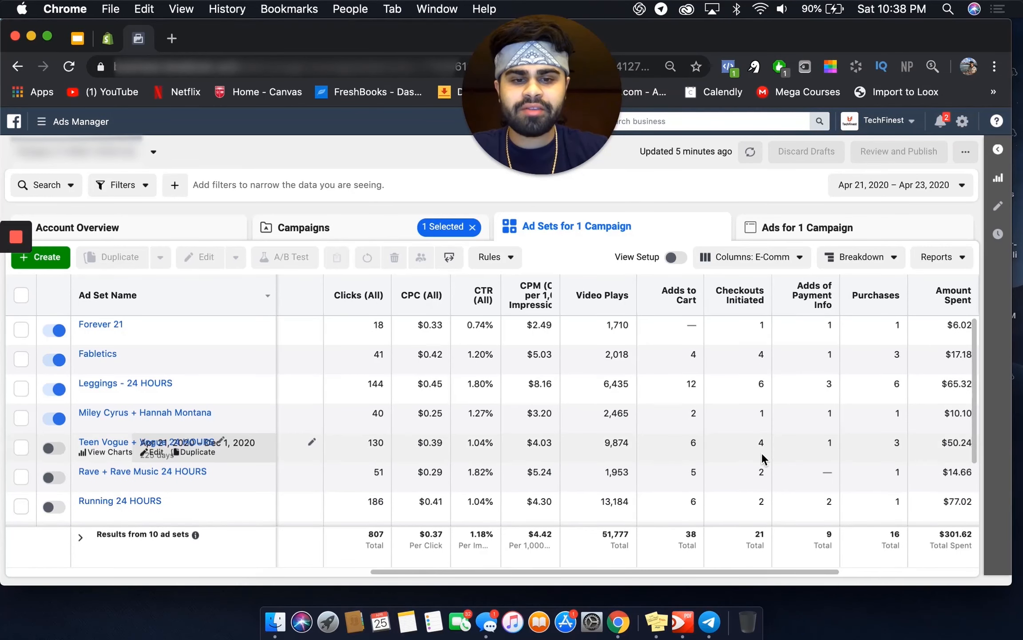
scroll(right, 3)
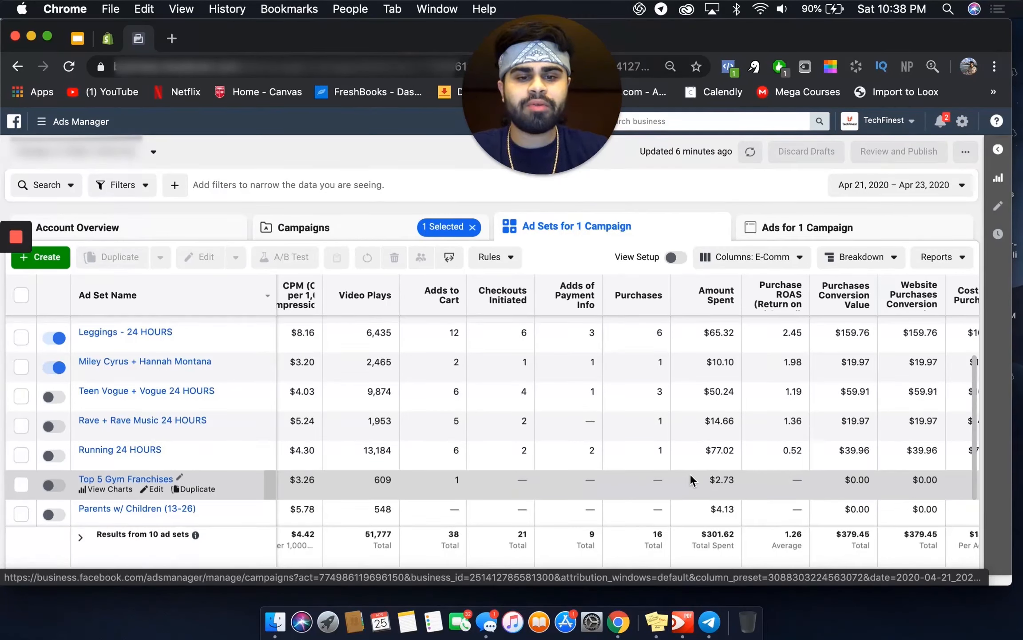
mouse_move(810, 380)
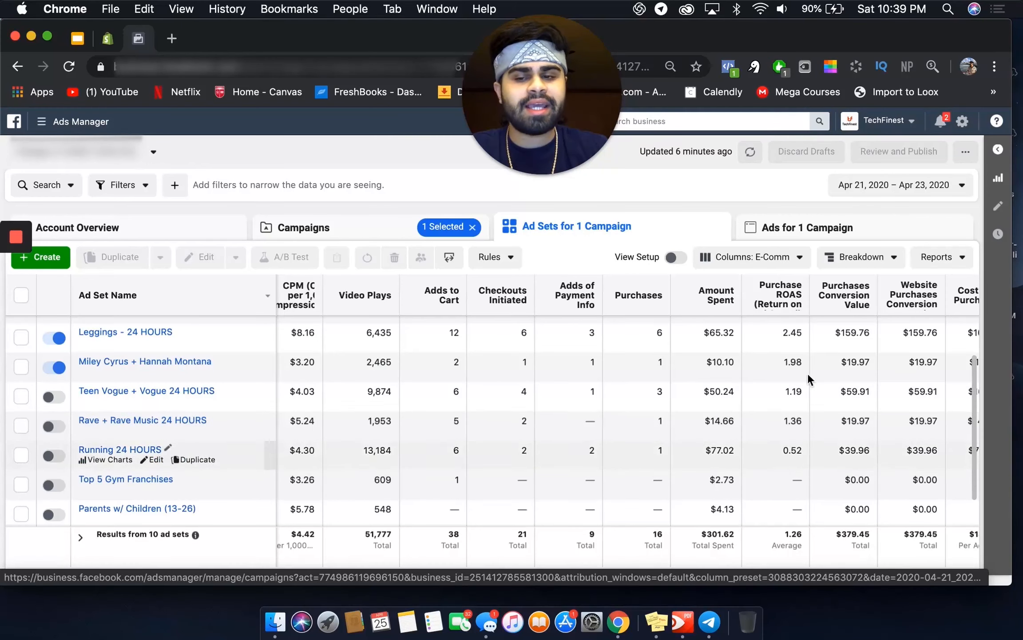
mouse_move(685, 449)
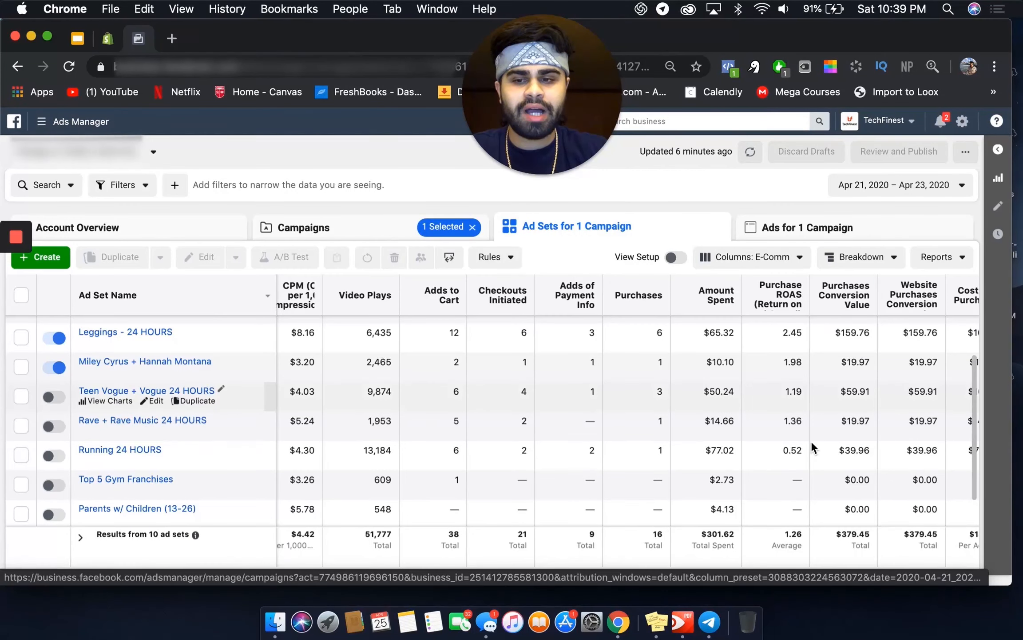
mouse_move(814, 450)
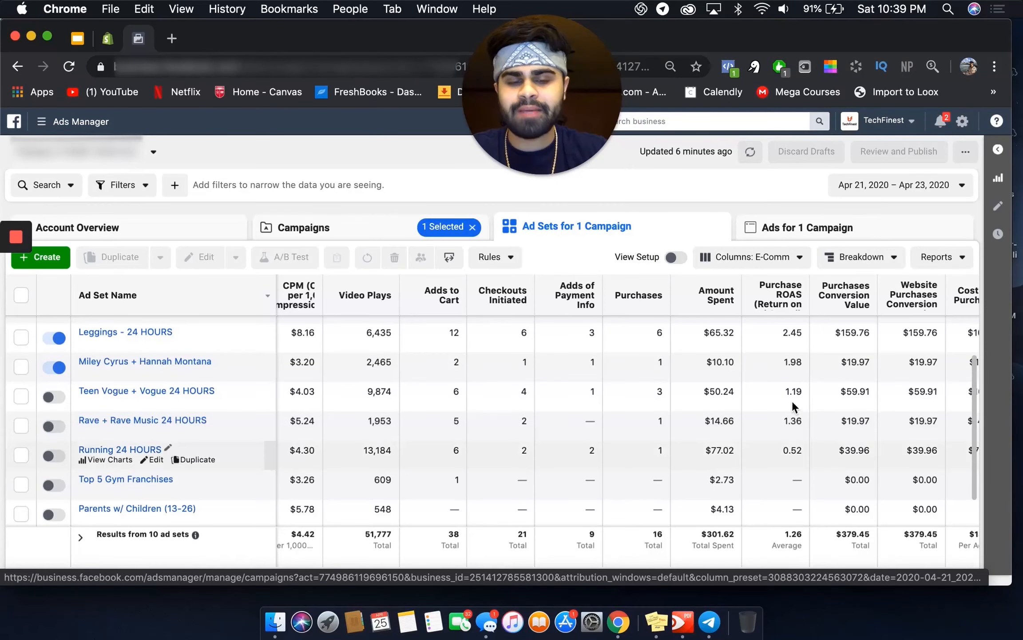
mouse_move(737, 488)
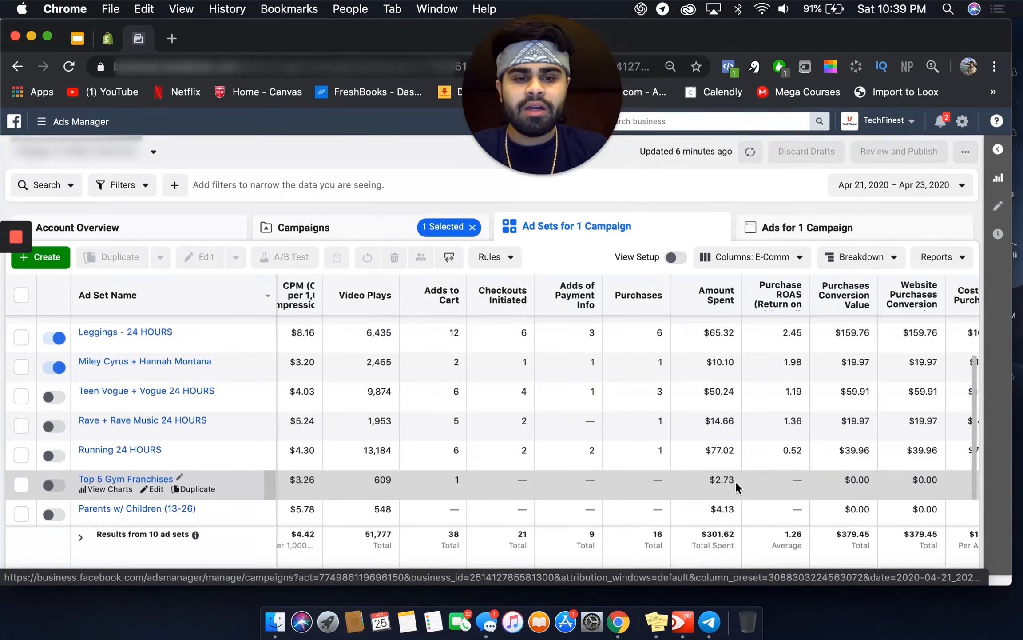
mouse_move(284, 405)
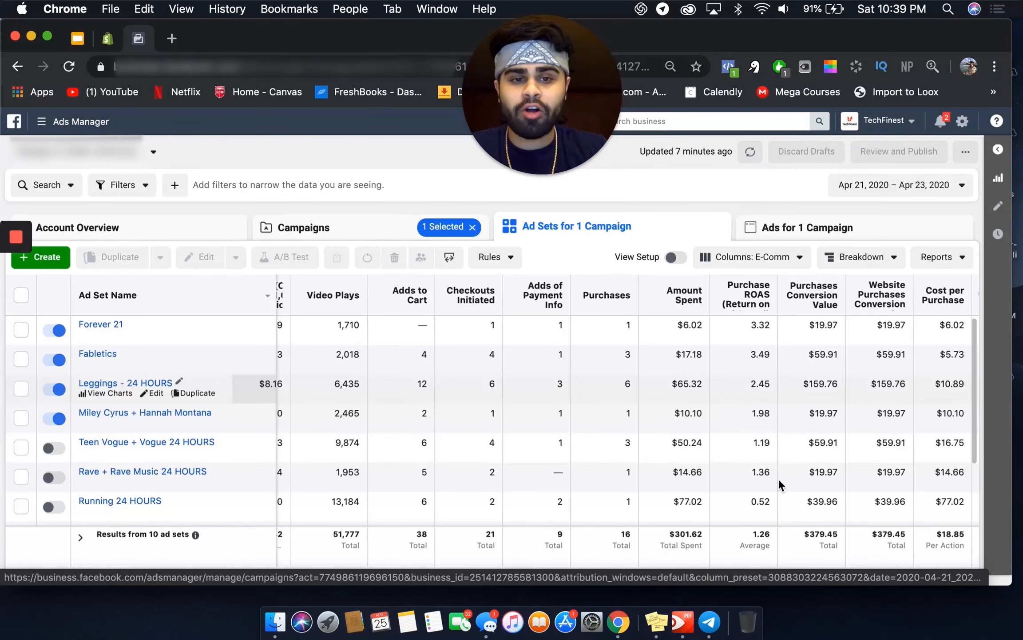
mouse_move(781, 485)
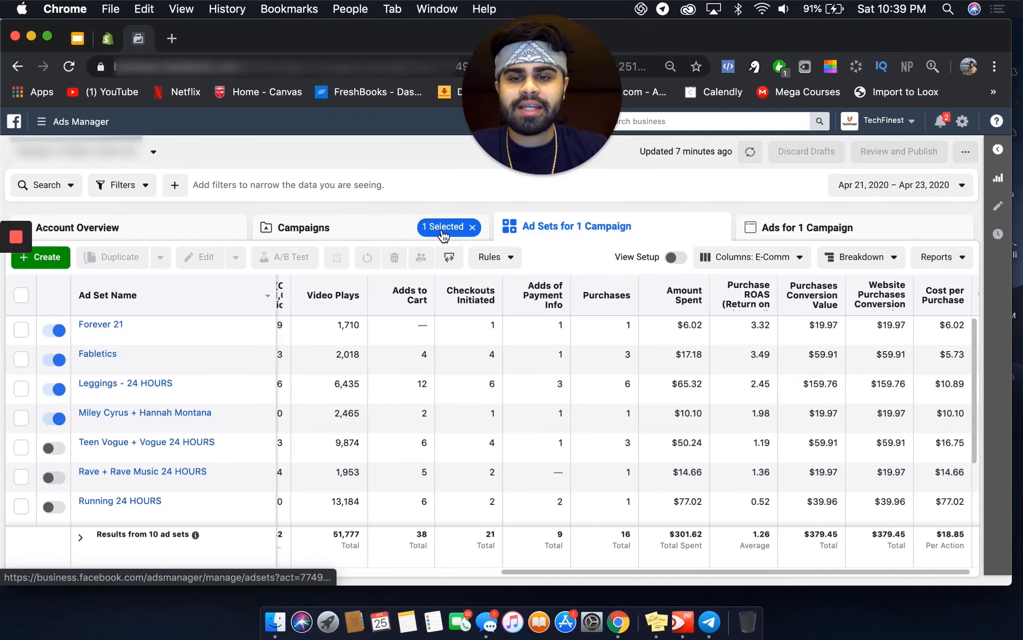
Select the campaign with 12,179 video plays instead and view its seven ad sets ($103.28 spent).
click(305, 227)
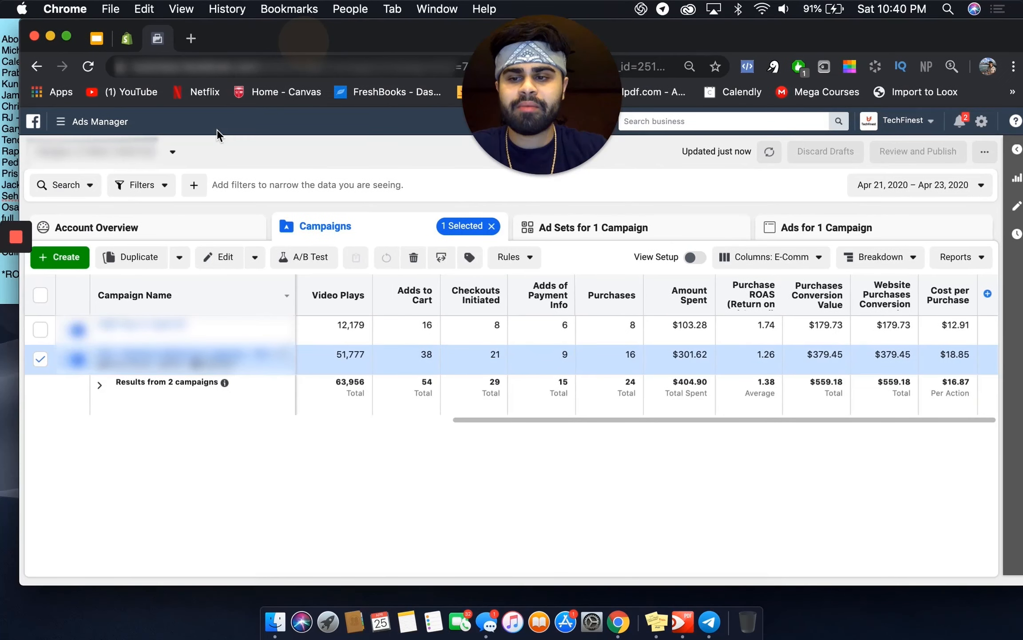
click(40, 359)
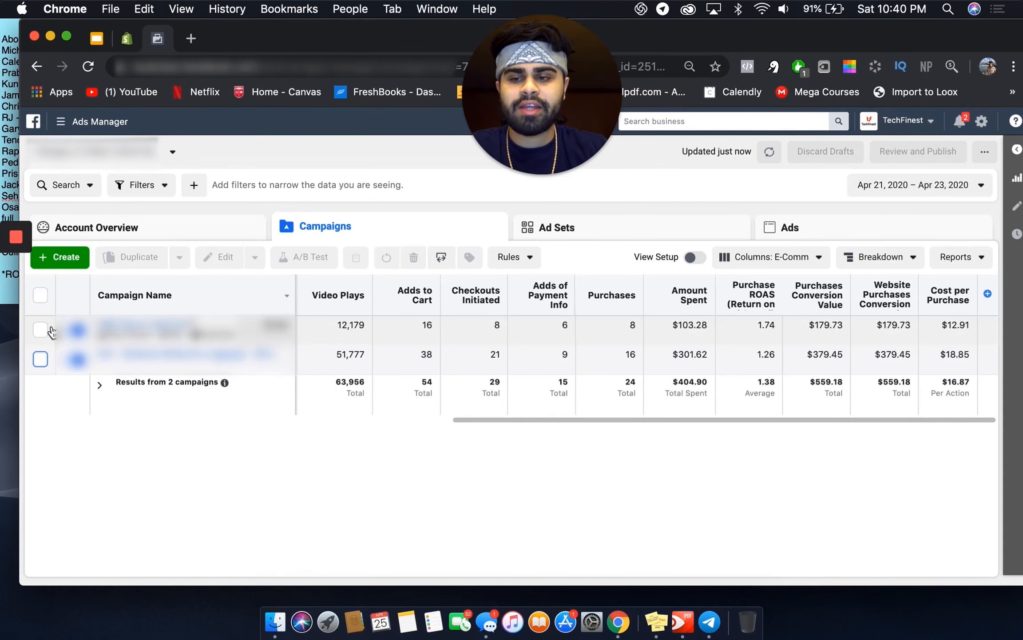
click(40, 330)
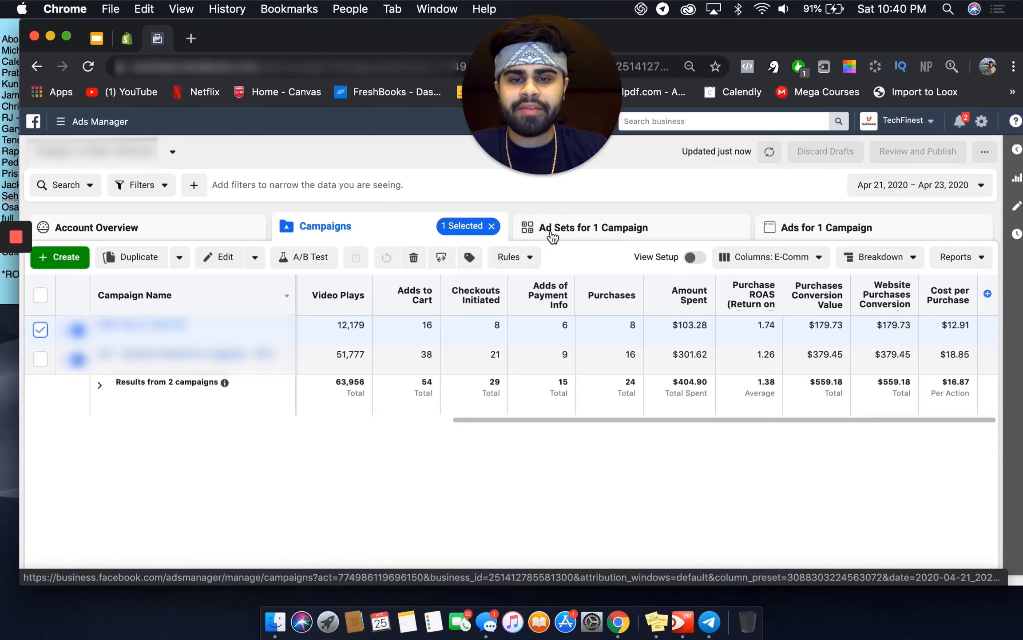
click(595, 227)
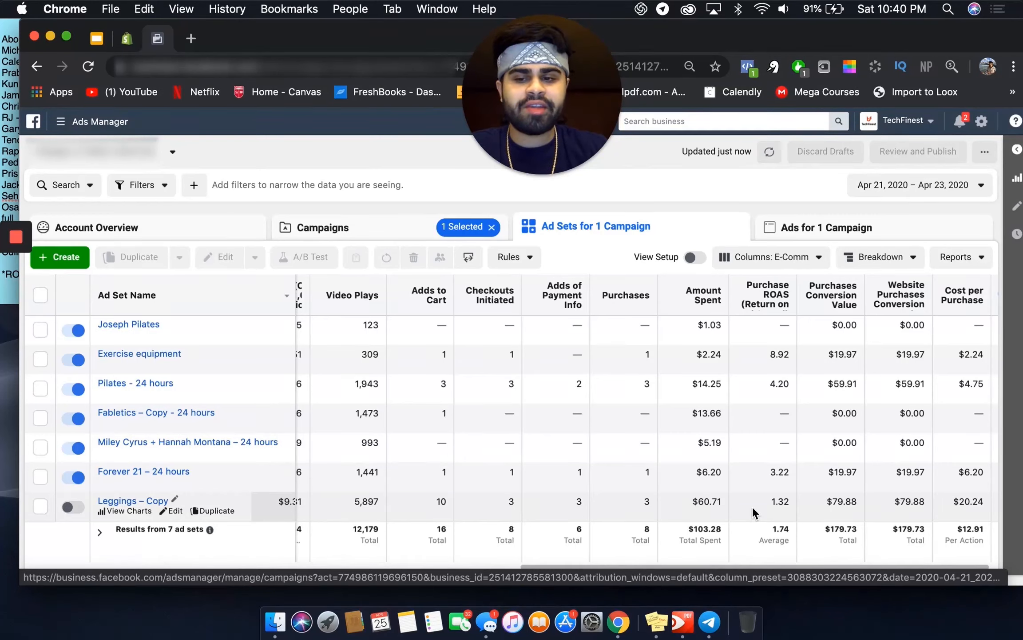
mouse_move(211, 428)
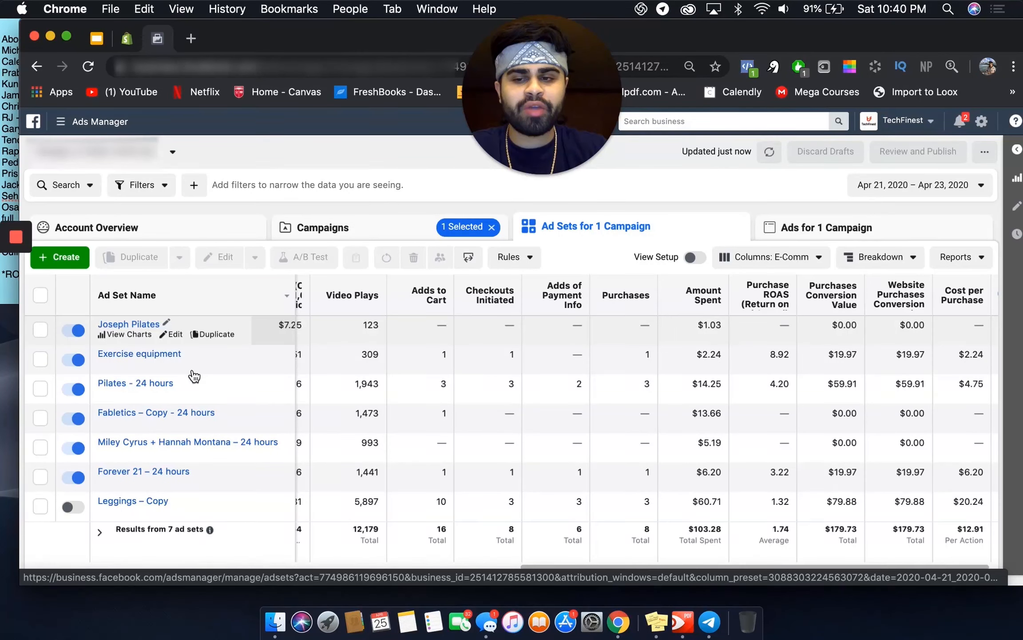
mouse_move(380, 486)
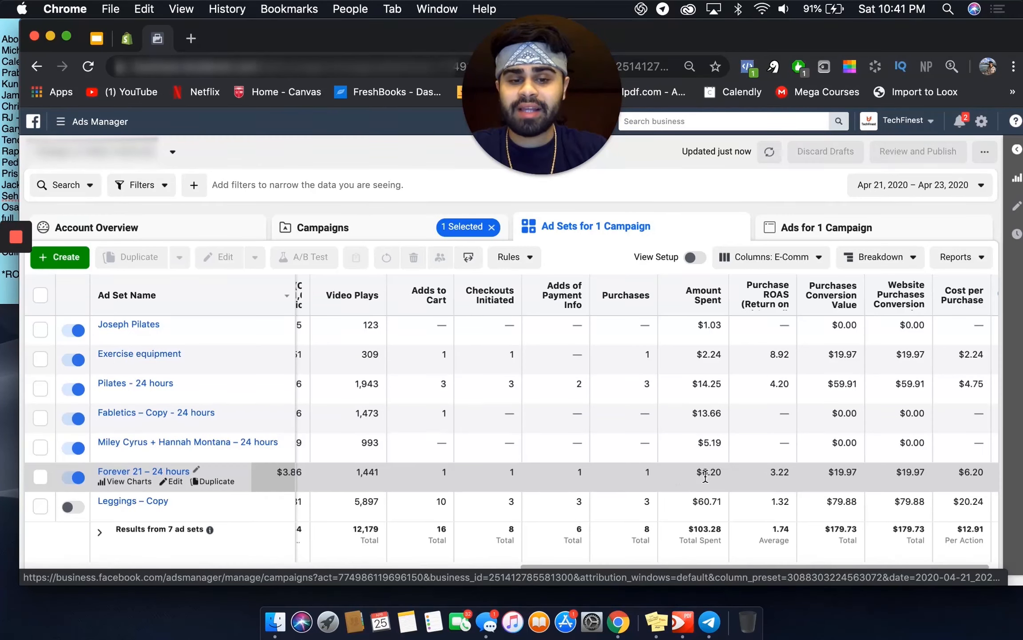
mouse_move(776, 427)
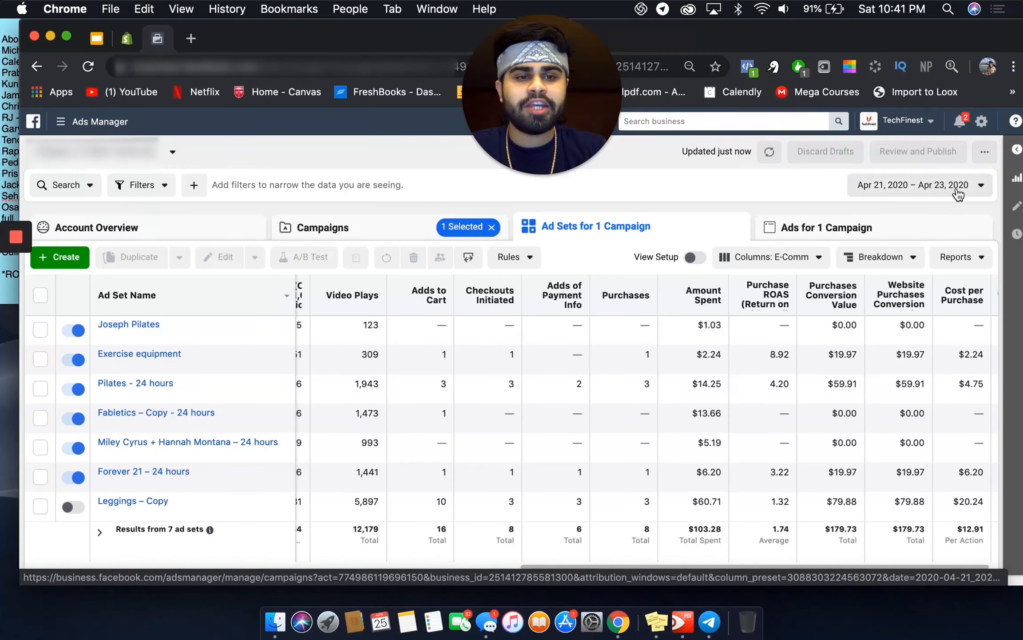
mouse_move(946, 207)
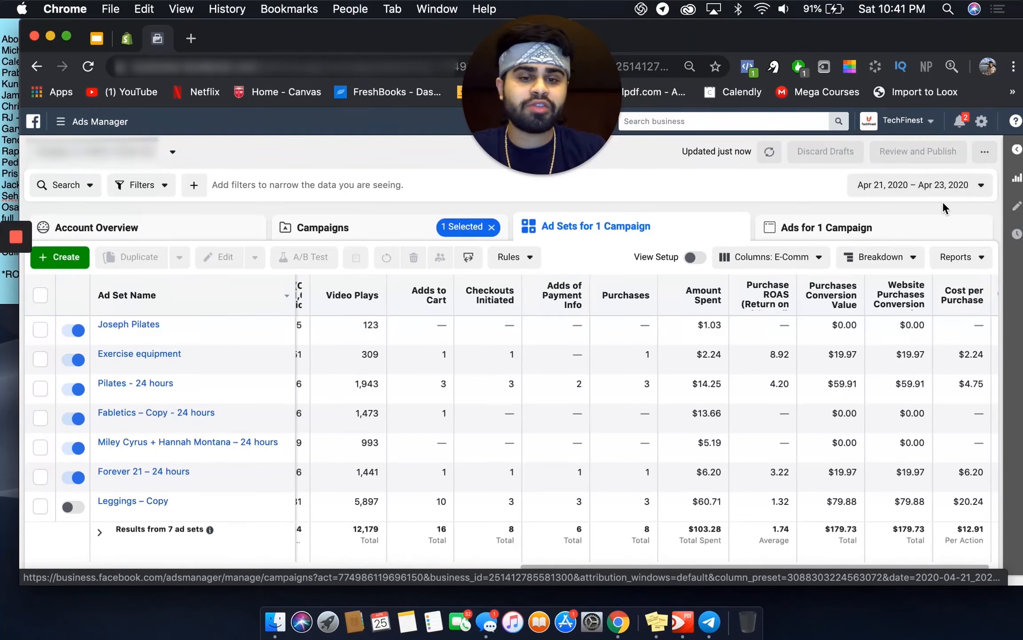
mouse_move(625, 400)
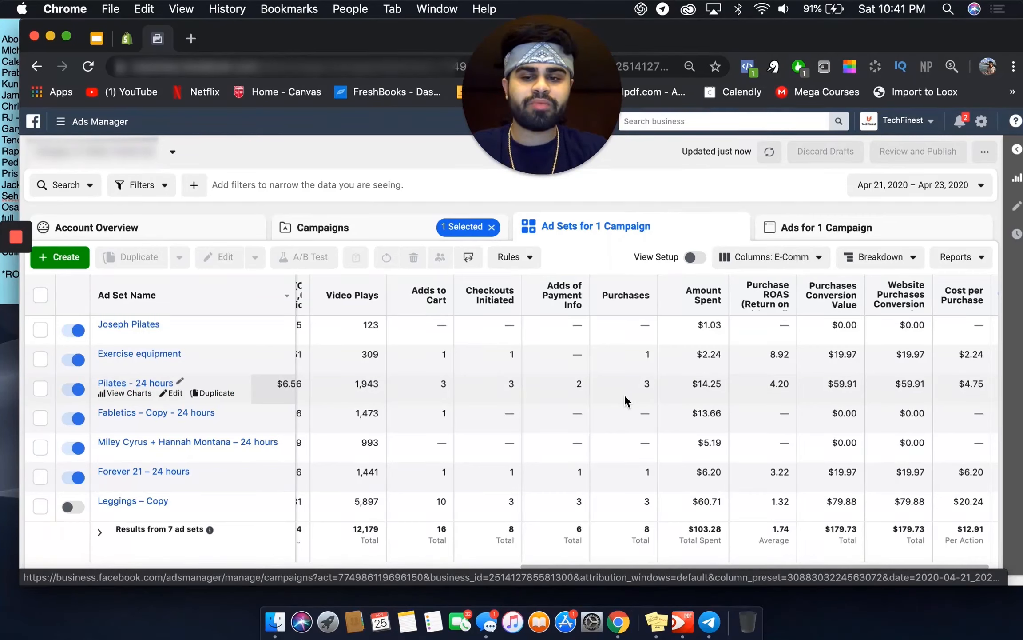
mouse_move(585, 496)
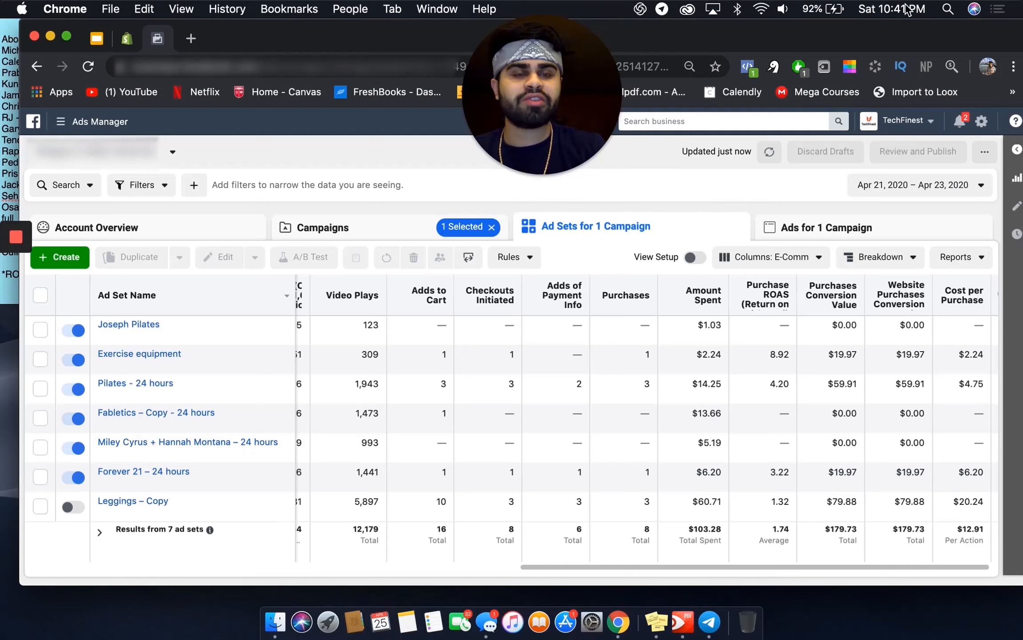
mouse_move(717, 177)
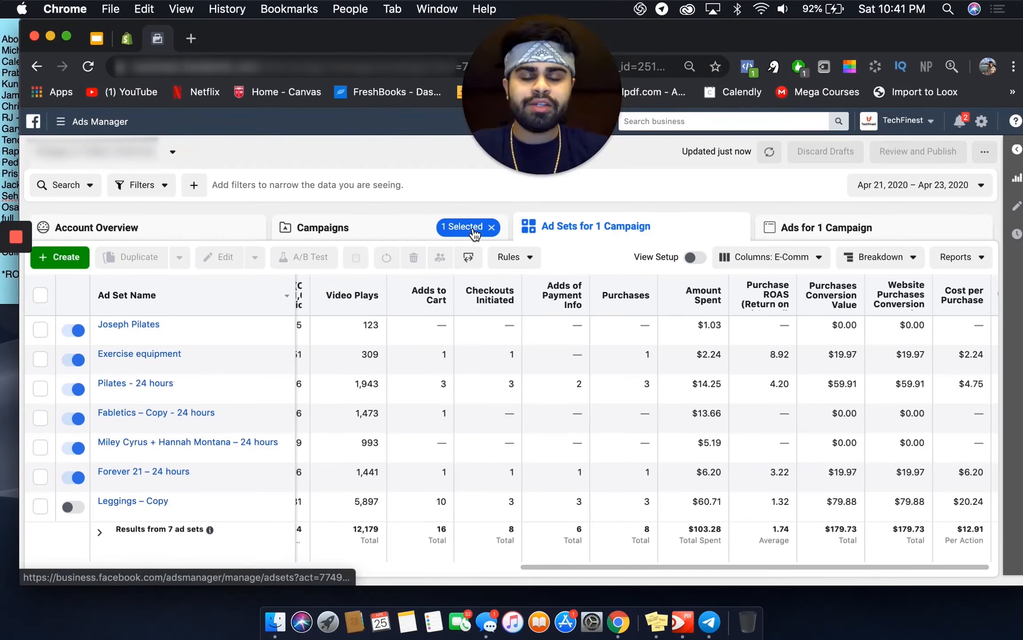
Select the campaign with 51,777 video plays instead and view its ten ad sets ($301.62 spent).
click(324, 226)
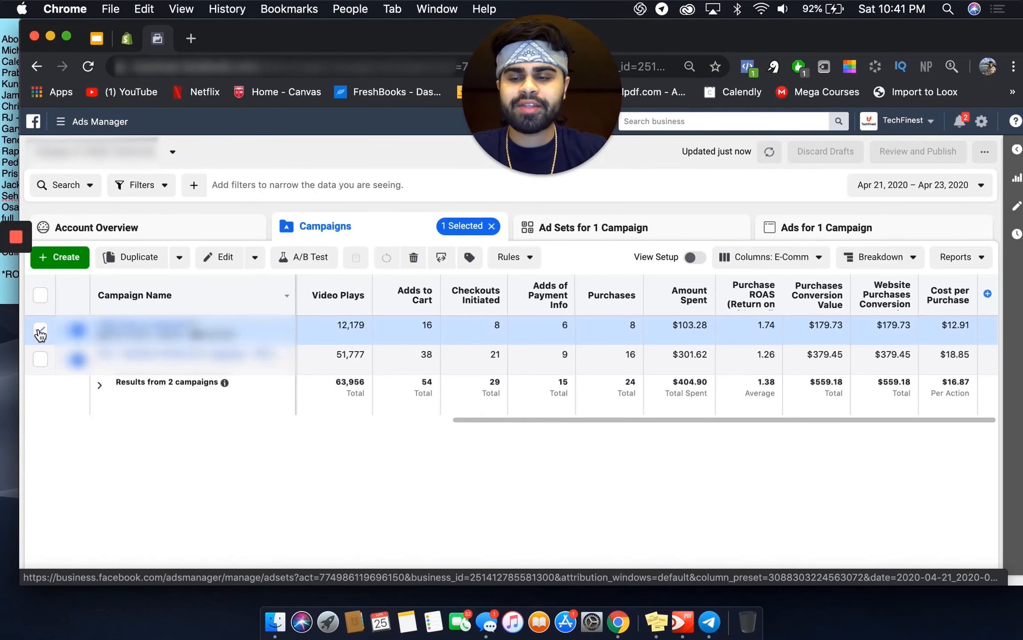
click(40, 329)
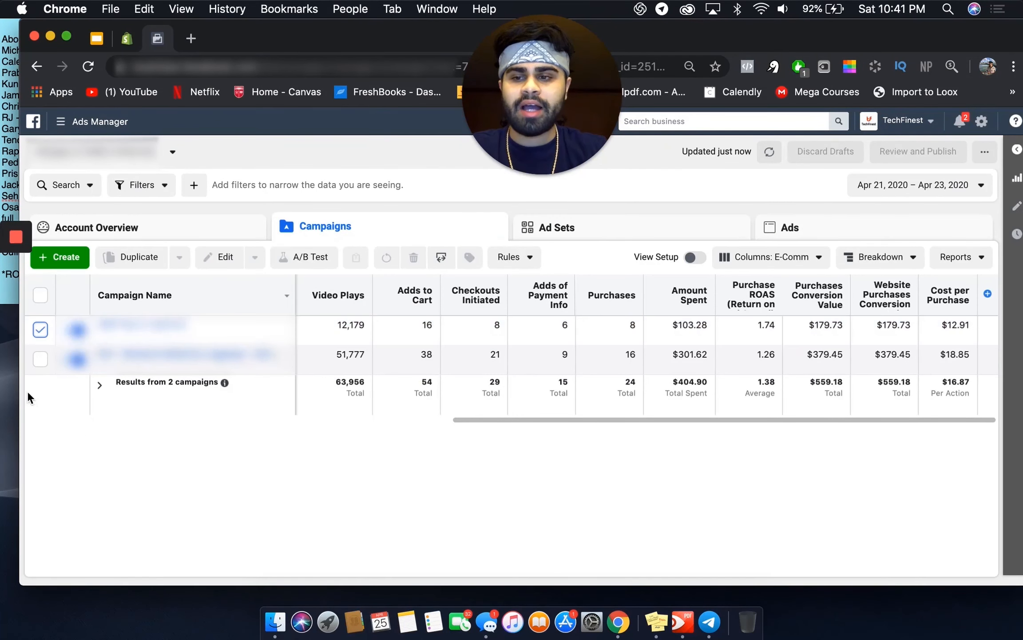
click(40, 330)
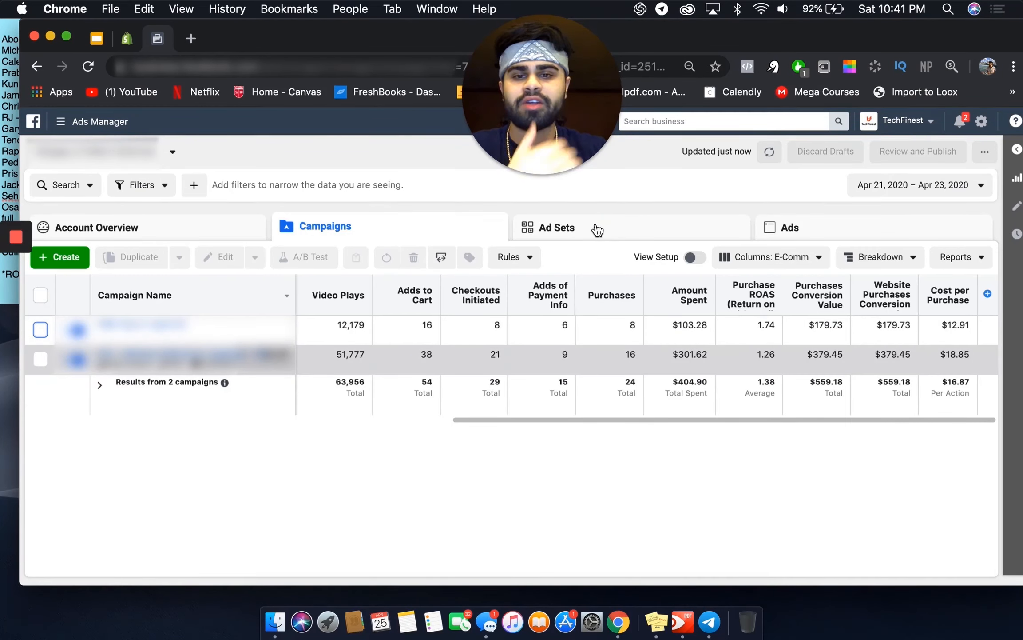
click(40, 359)
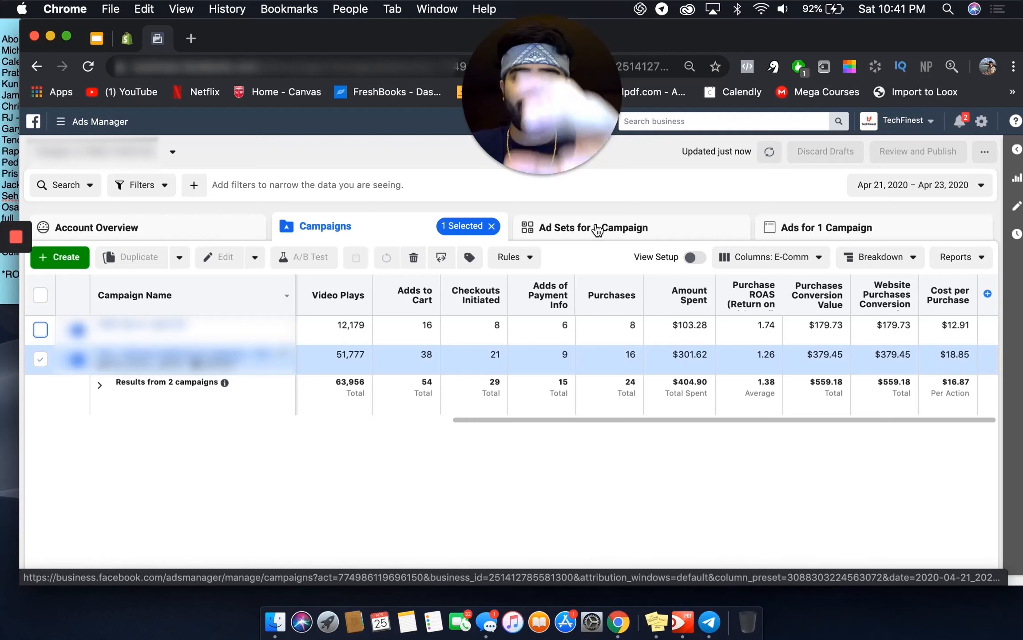
click(594, 227)
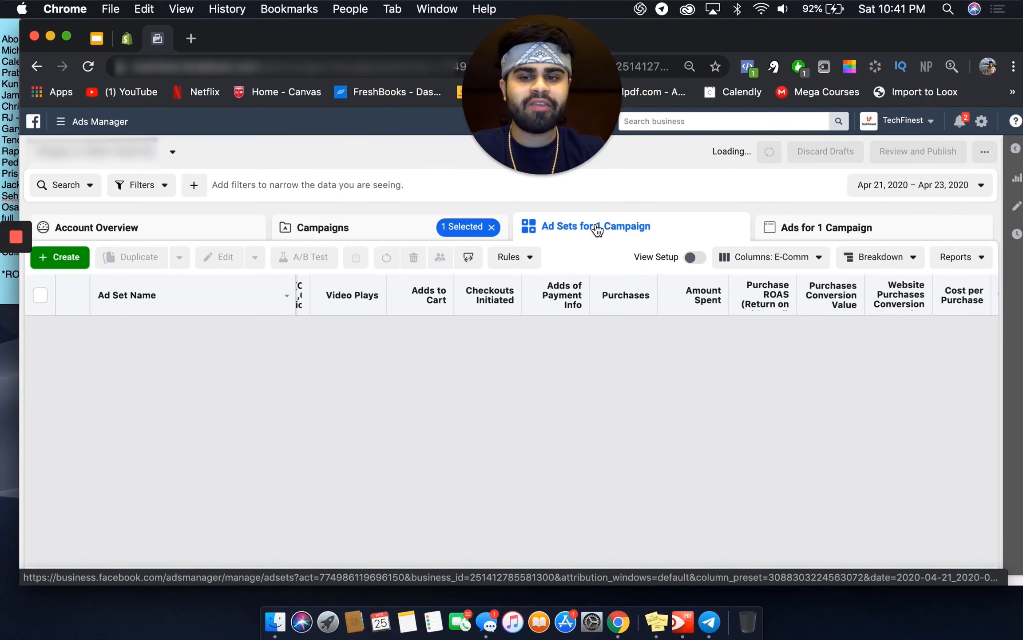
click(594, 225)
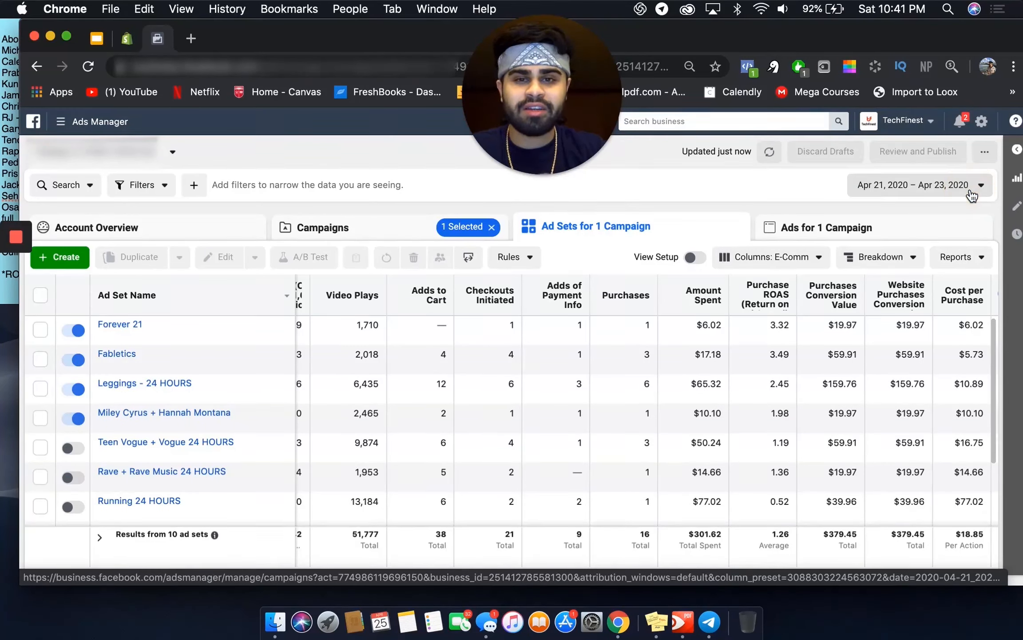
Change the reporting date range to April 23 – April 25, 2020 and apply it.
click(912, 184)
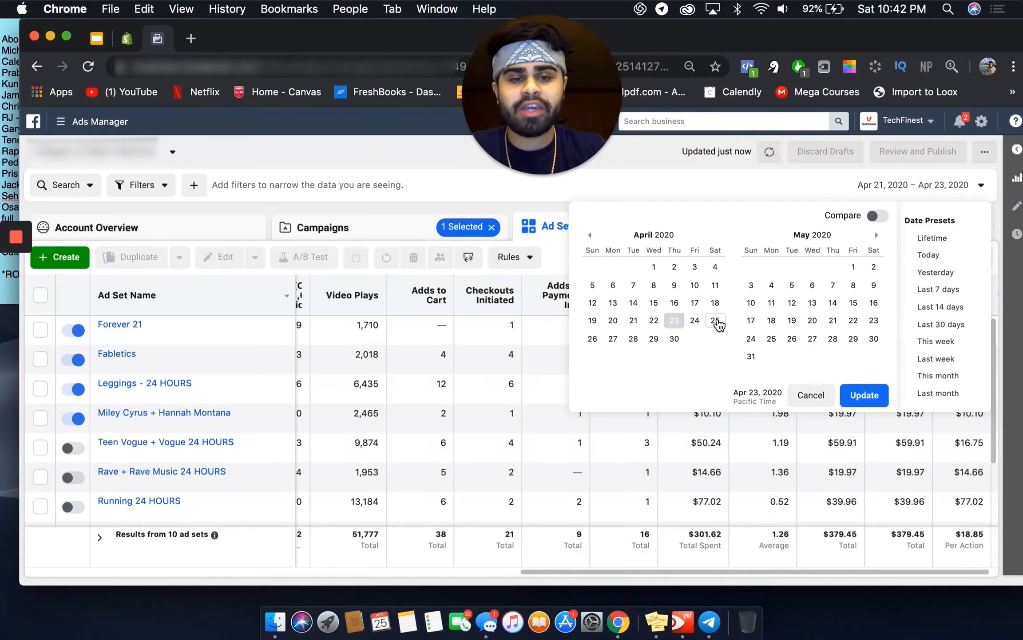
click(716, 320)
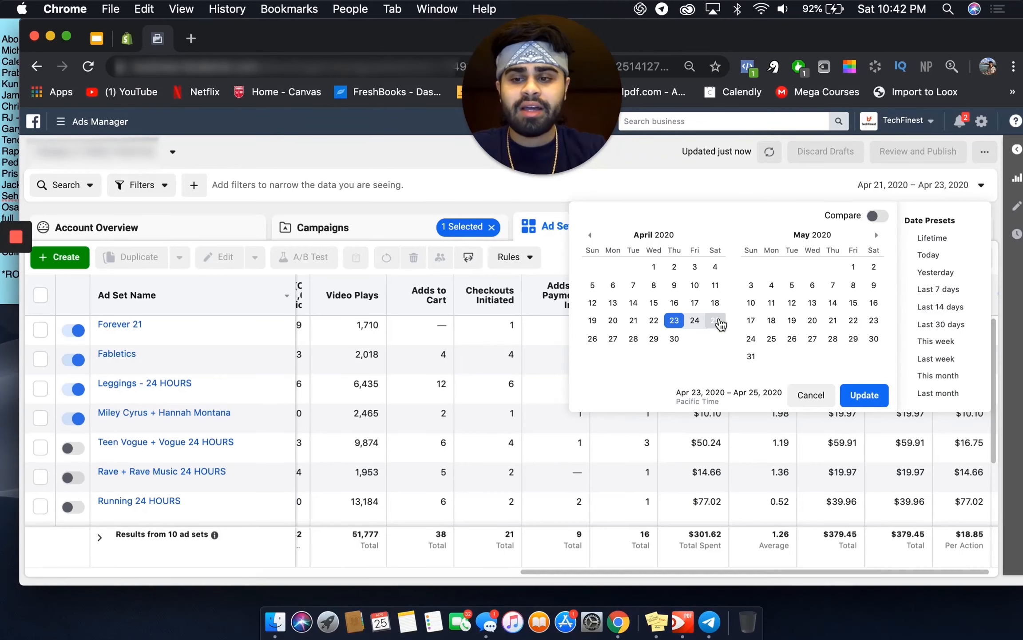
click(715, 321)
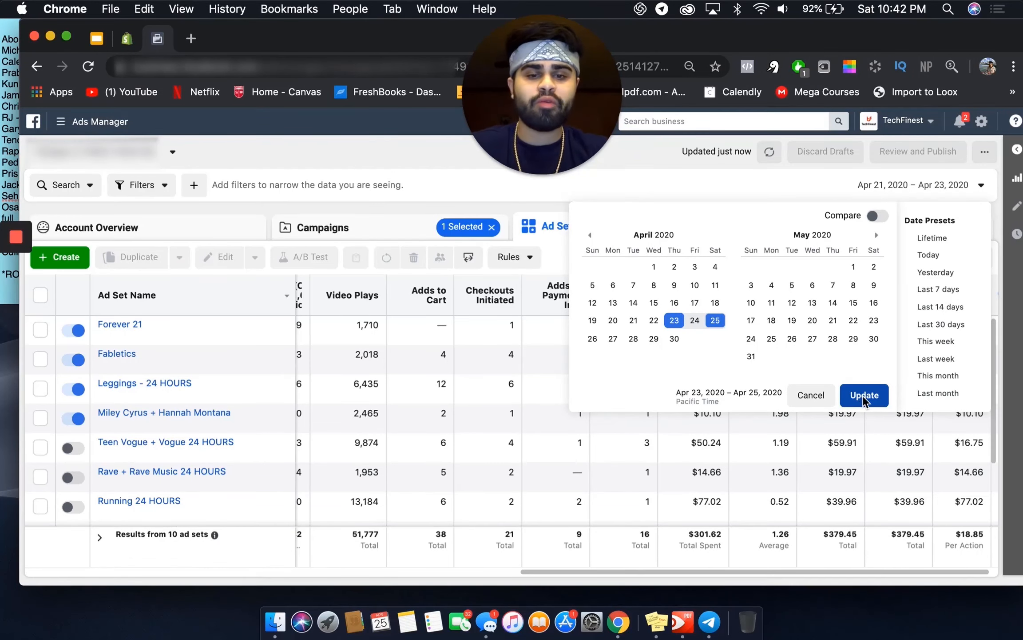
click(865, 394)
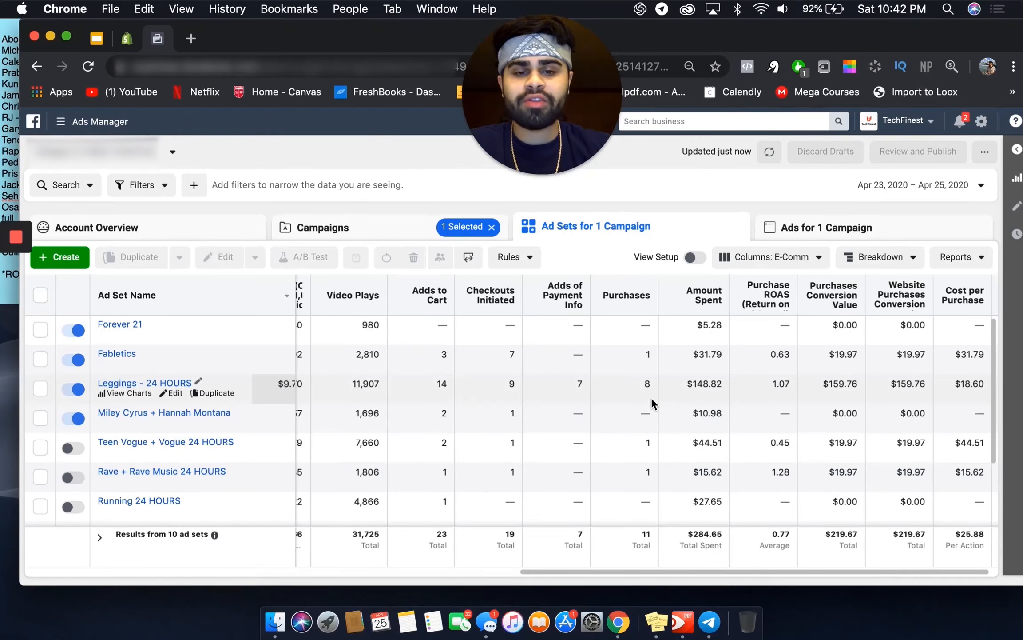
mouse_move(631, 394)
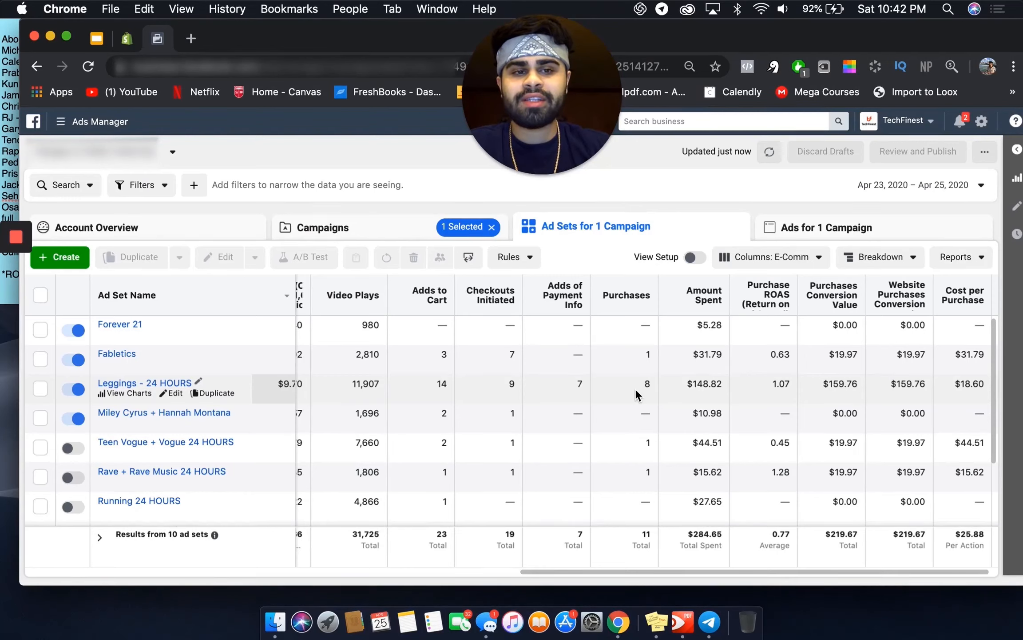
mouse_move(740, 363)
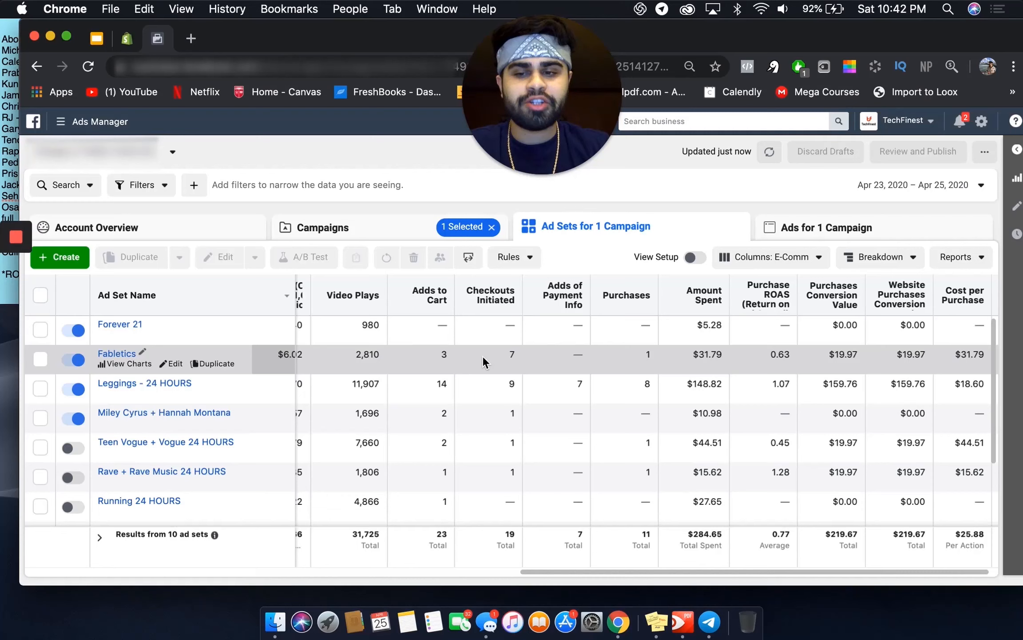
mouse_move(704, 330)
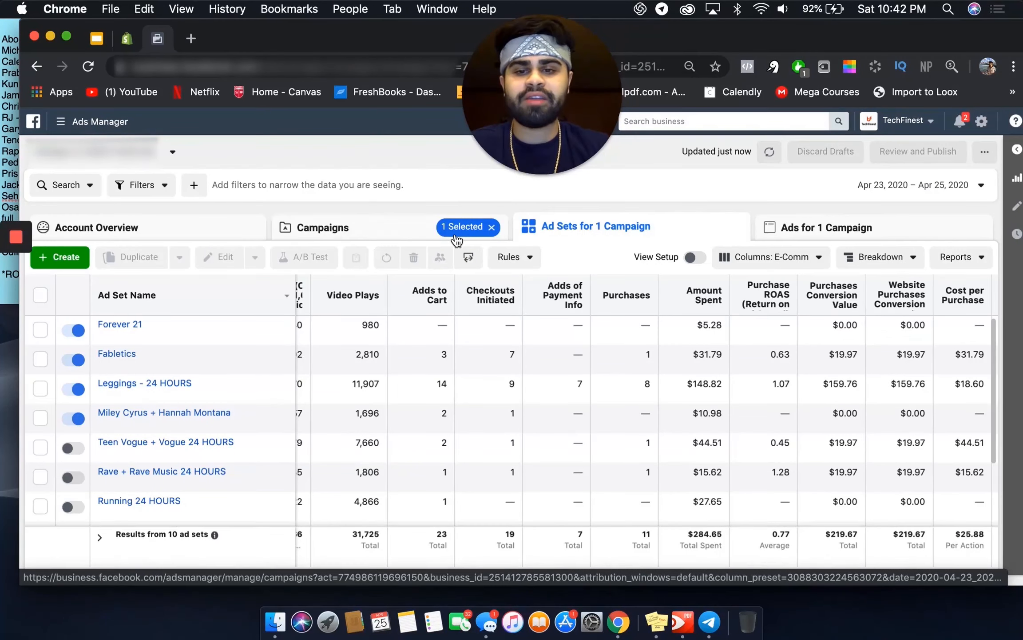
Return to the campaigns table showing both campaigns' April 23–25 totals ($582.53 spent).
click(323, 227)
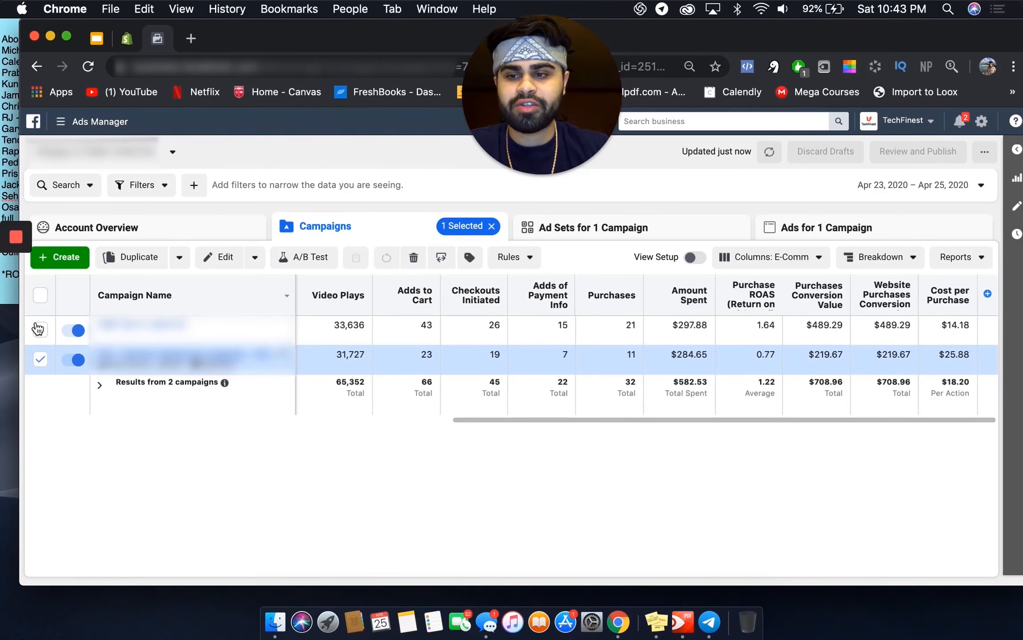
Select the first campaign instead and view its seven ad sets for April 23–25 ($297.88 spent).
click(40, 330)
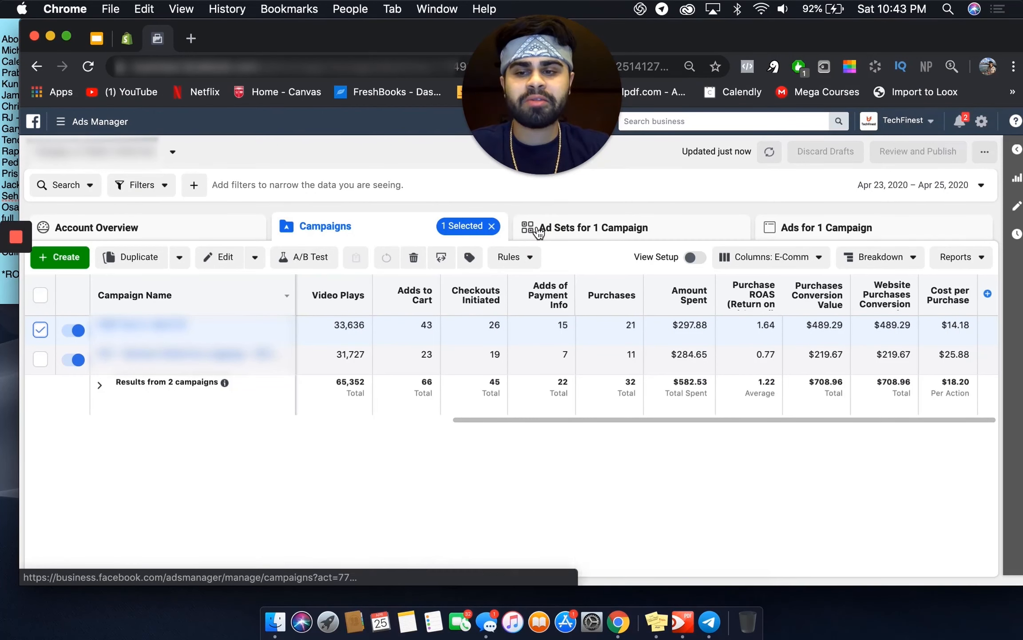
click(594, 226)
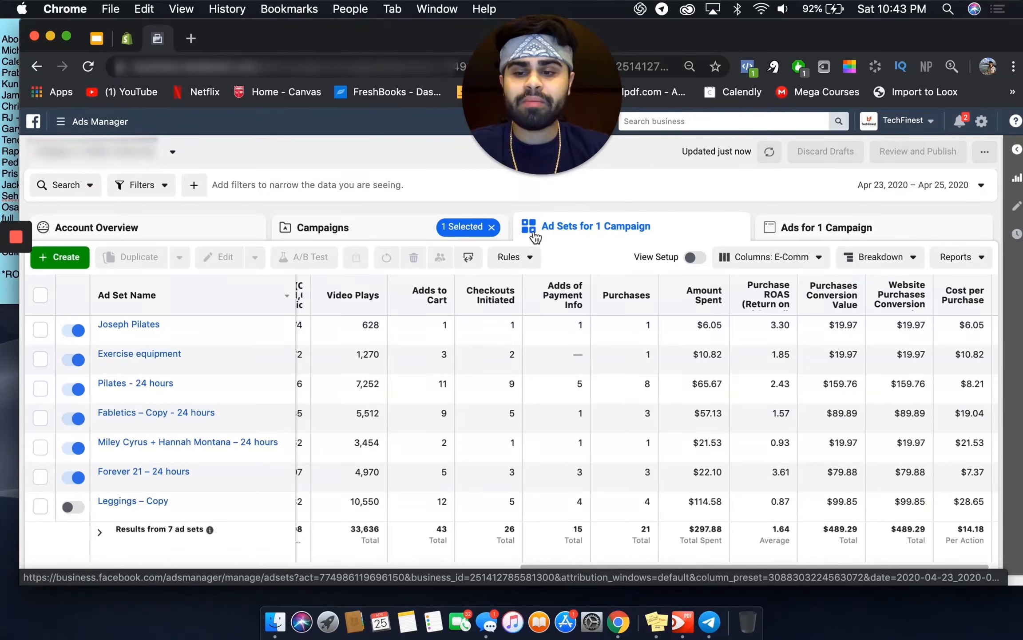
mouse_move(656, 482)
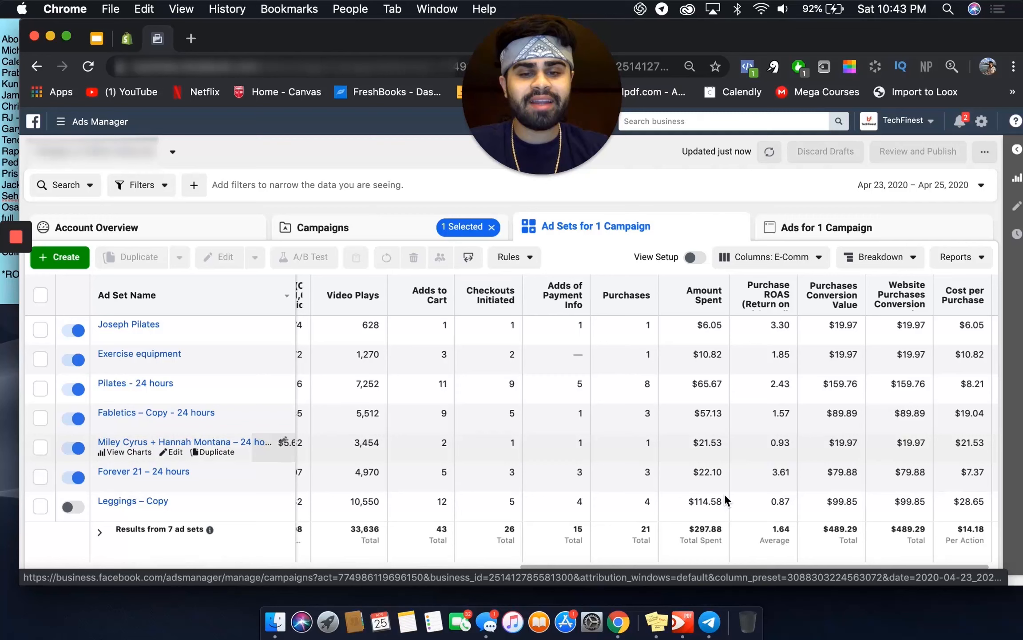
mouse_move(660, 484)
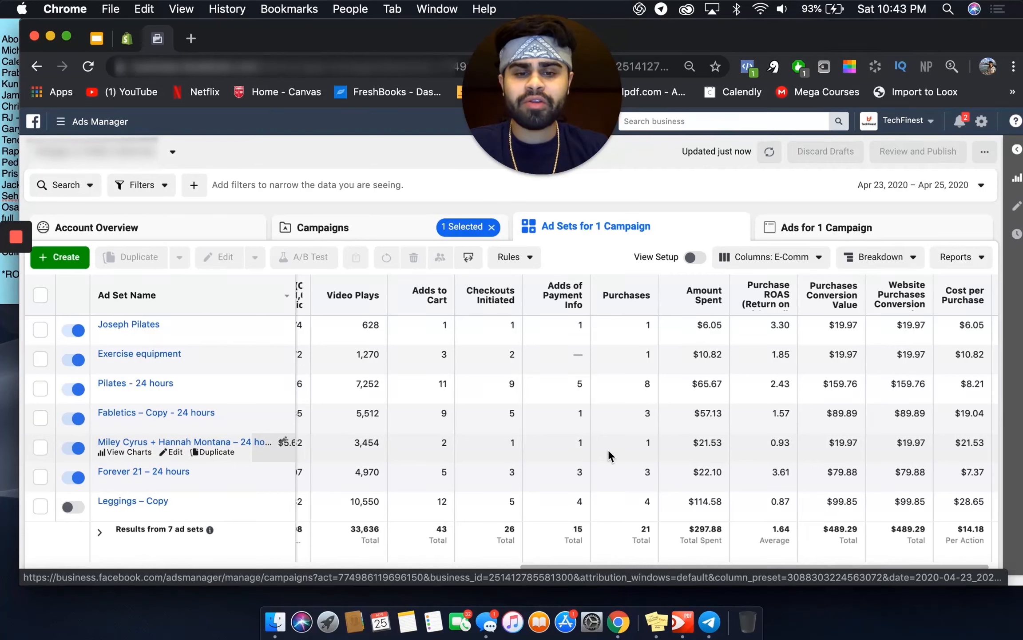
mouse_move(711, 447)
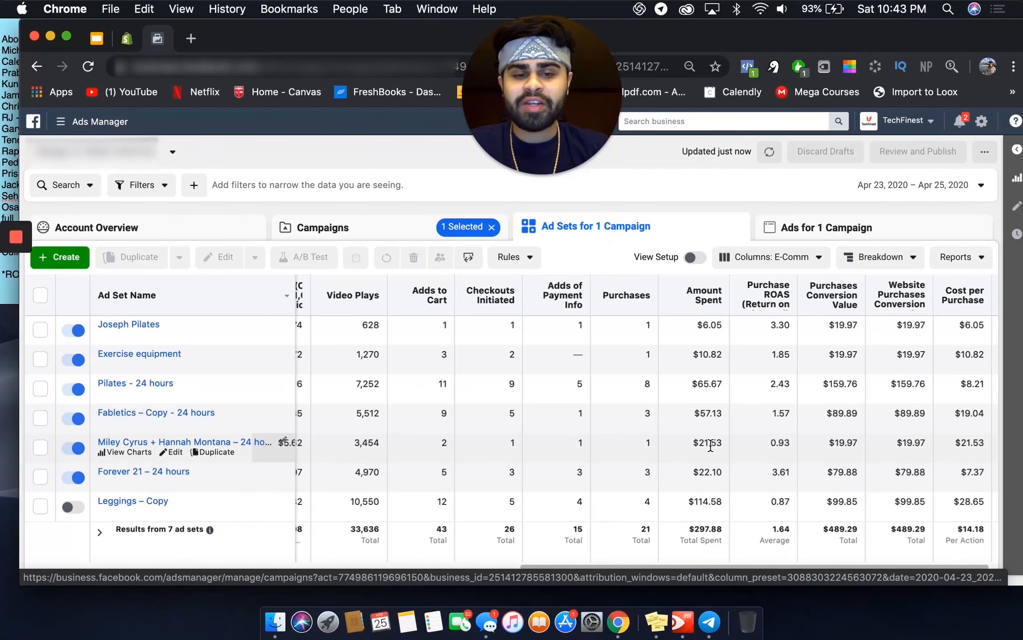
mouse_move(722, 457)
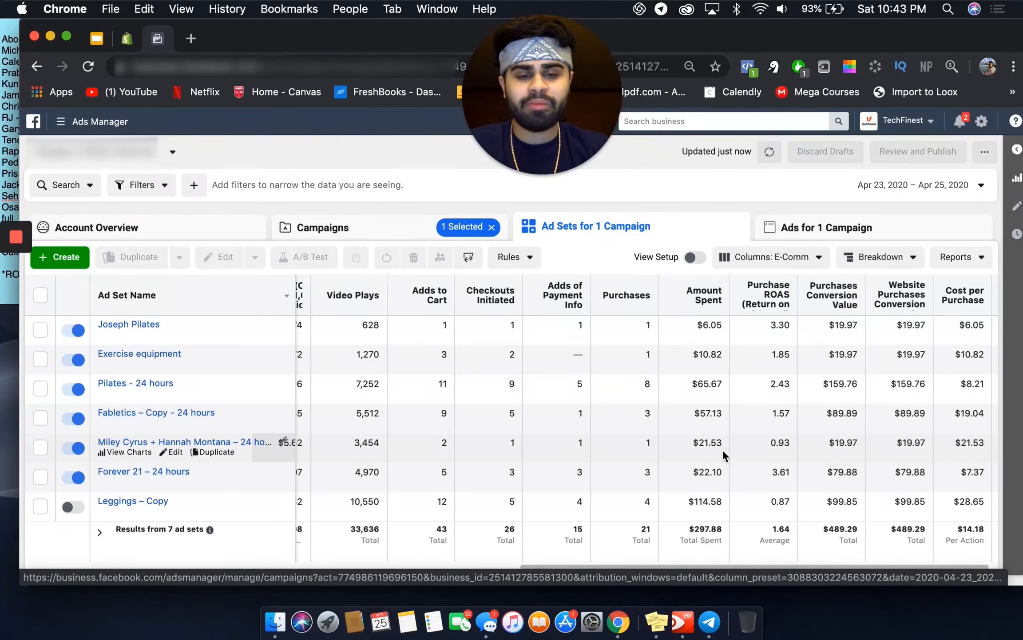
mouse_move(710, 431)
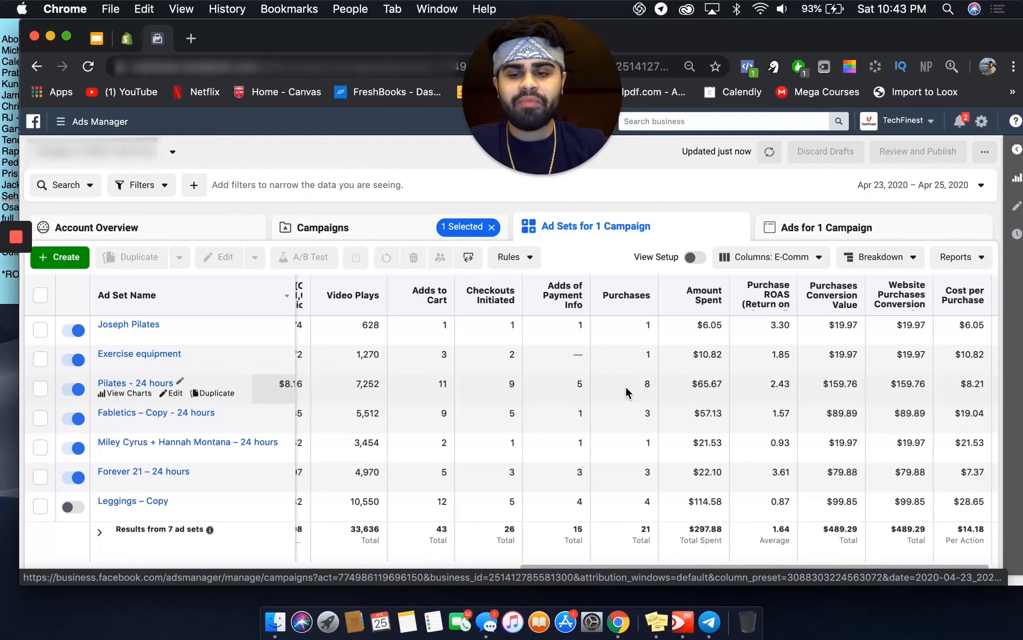
mouse_move(644, 392)
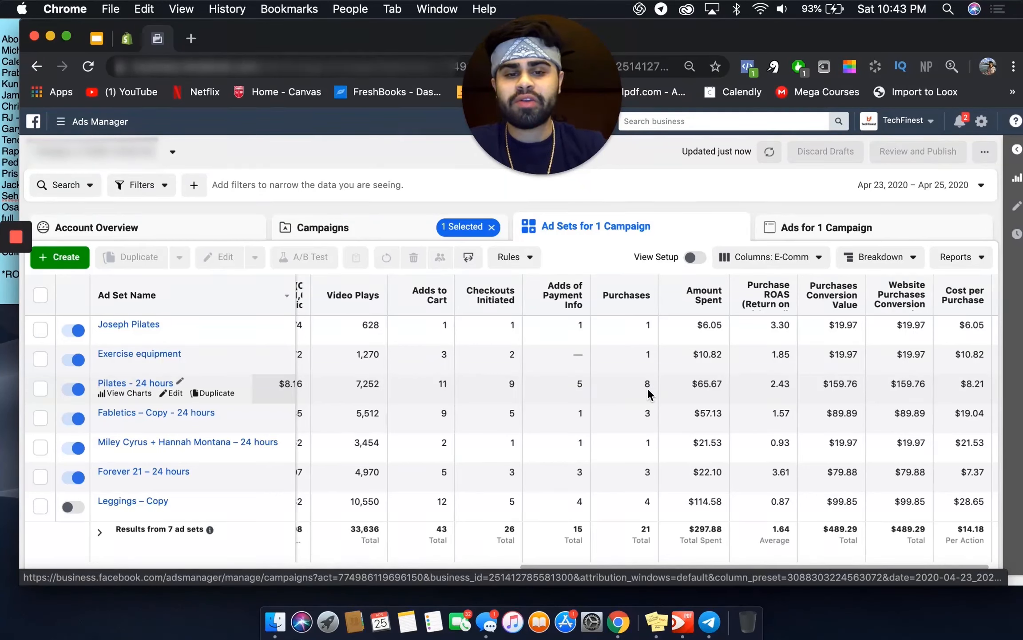
mouse_move(680, 355)
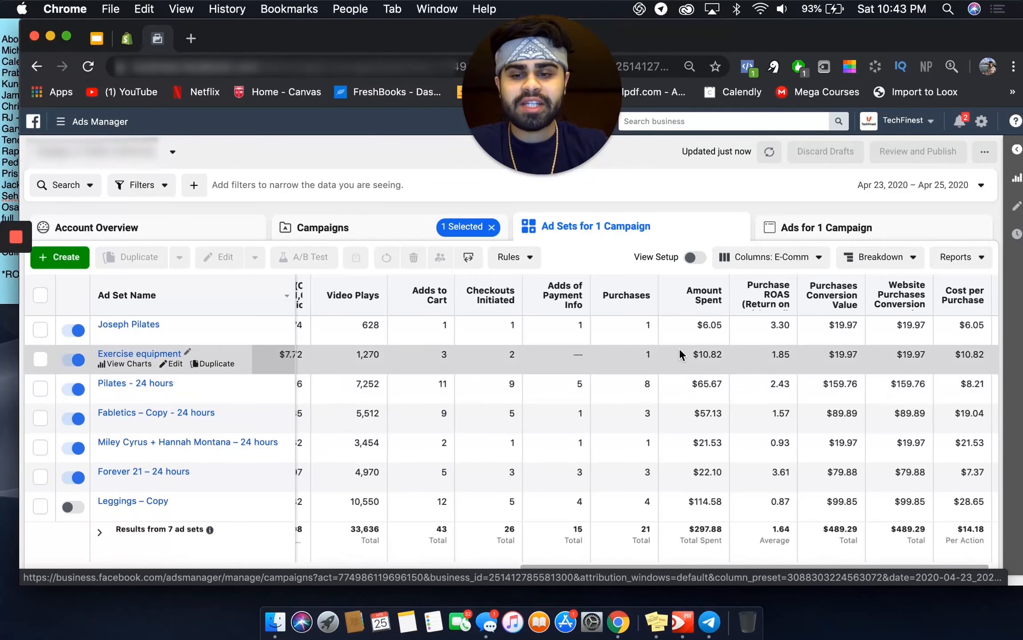
mouse_move(183, 389)
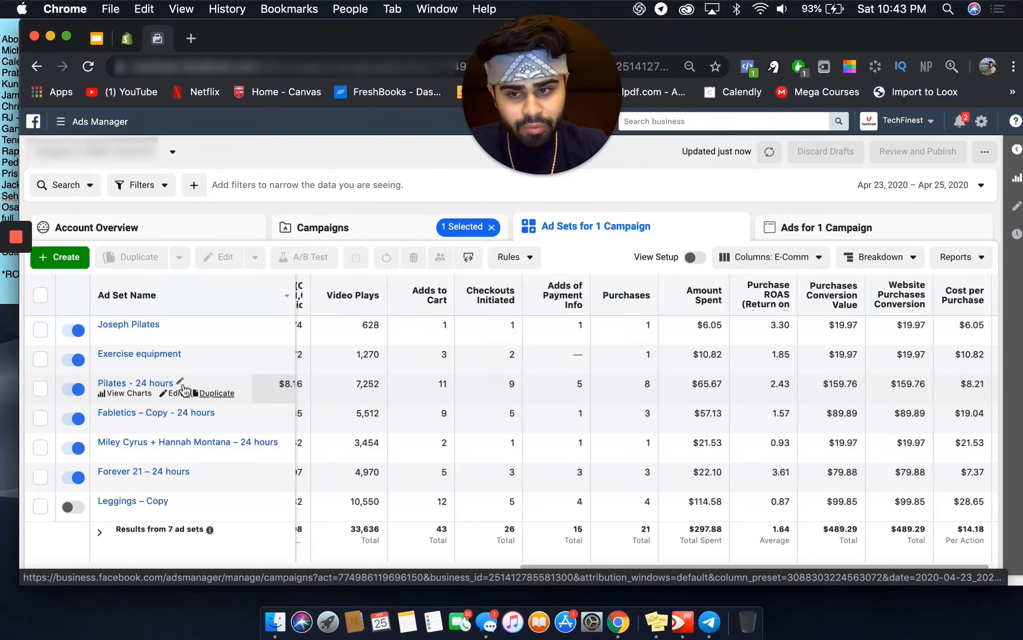
mouse_move(624, 370)
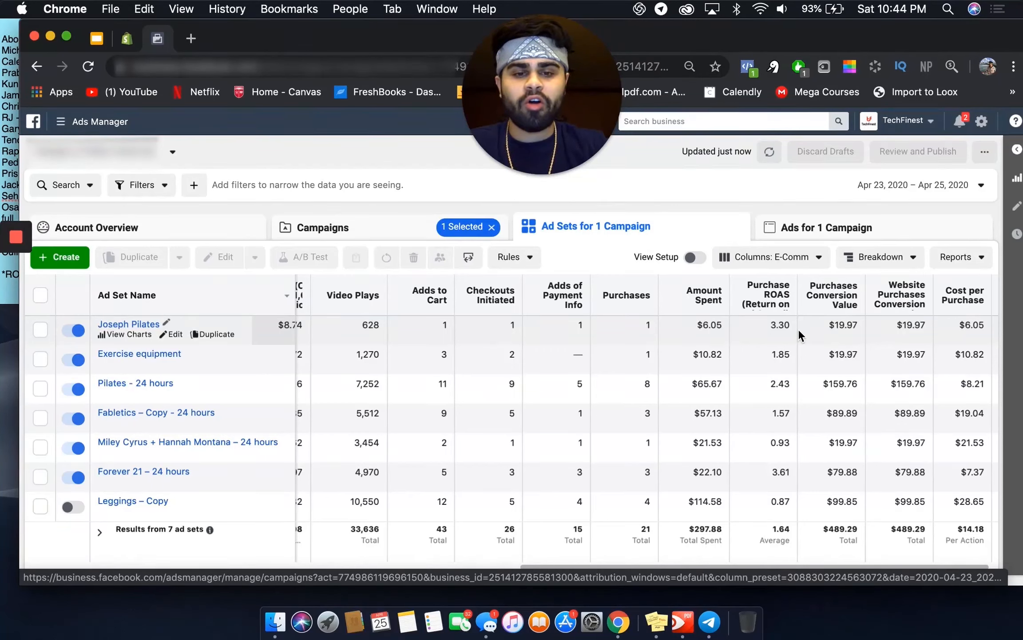
mouse_move(728, 352)
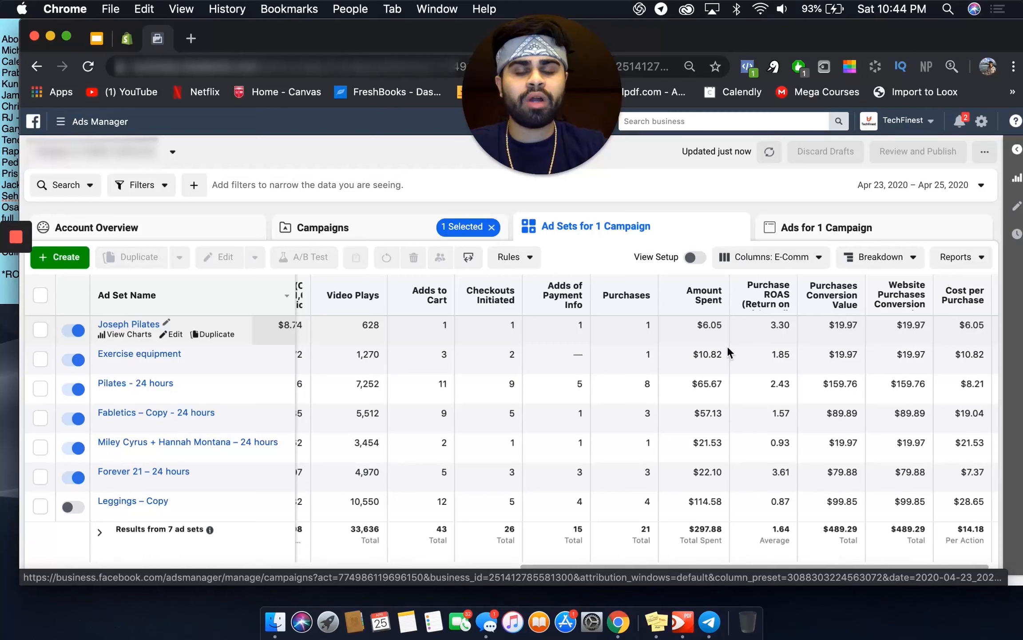
mouse_move(728, 453)
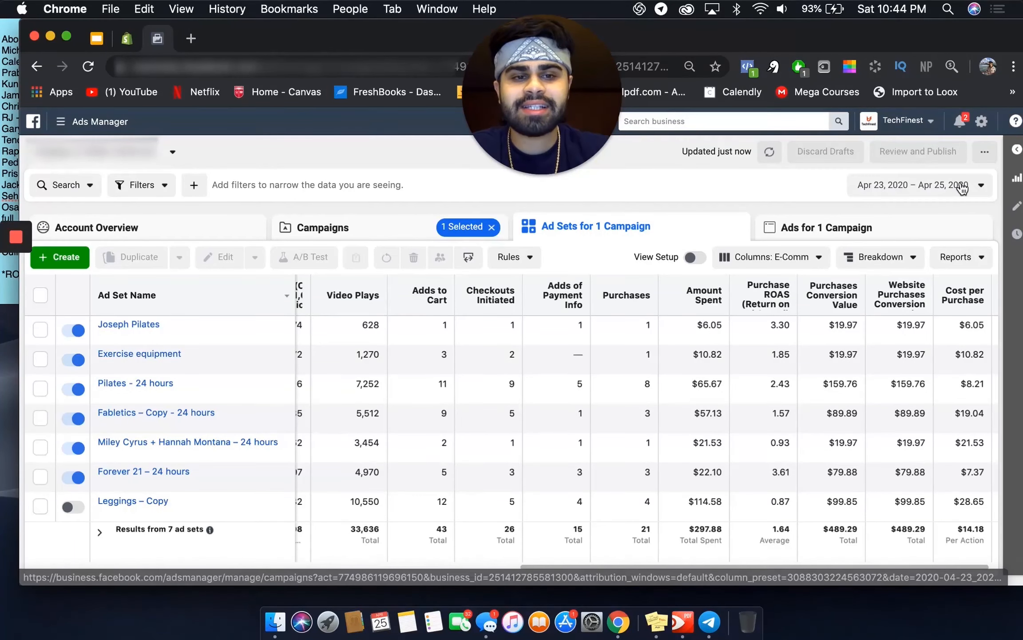
Set the date range to April 23 only and select the Pilates - 24 hours ad set.
click(921, 185)
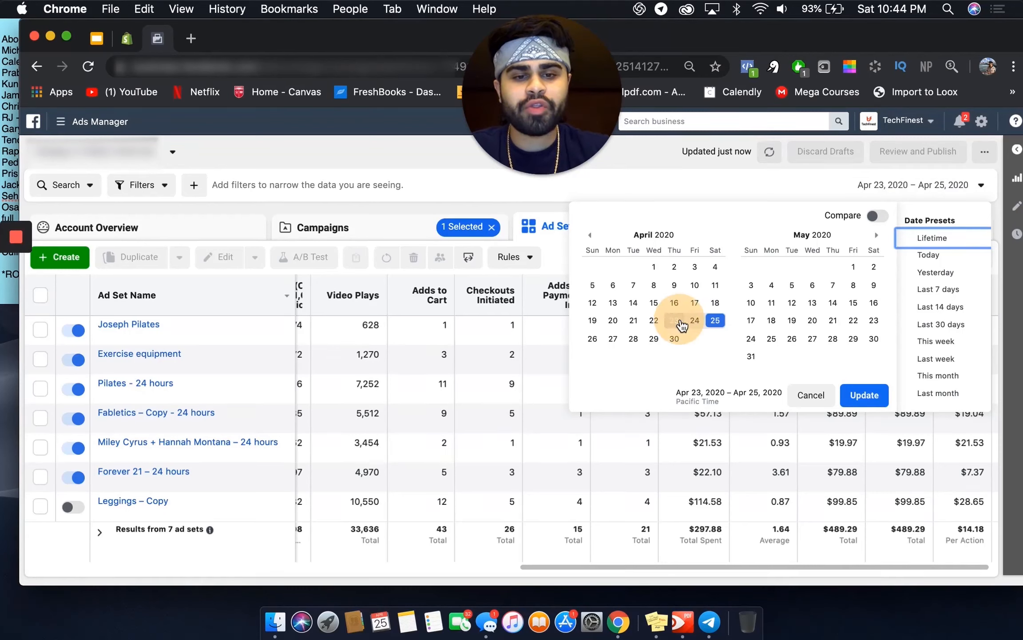
click(674, 321)
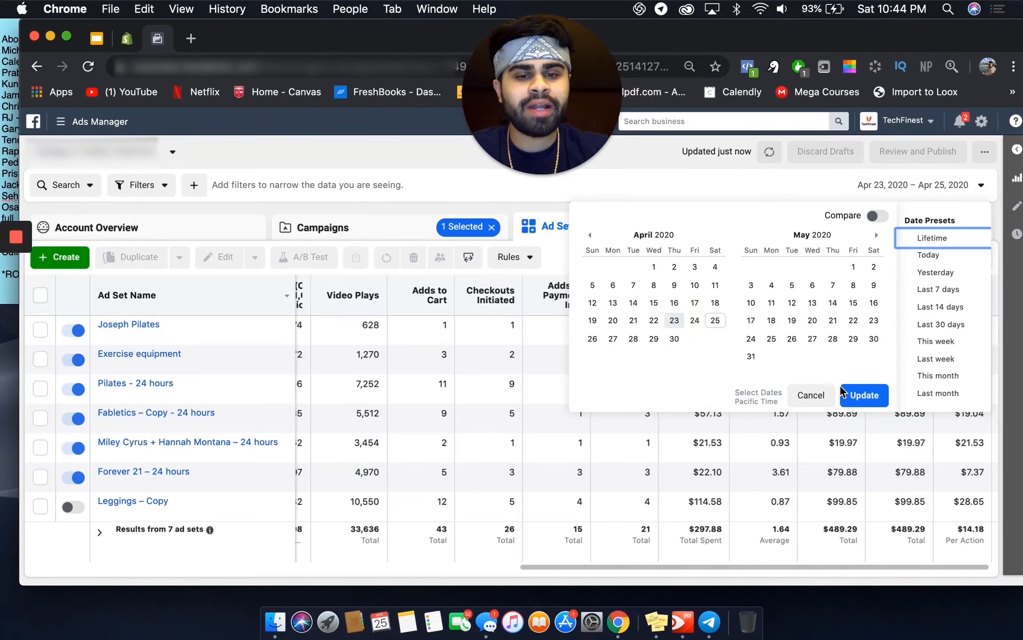
click(674, 320)
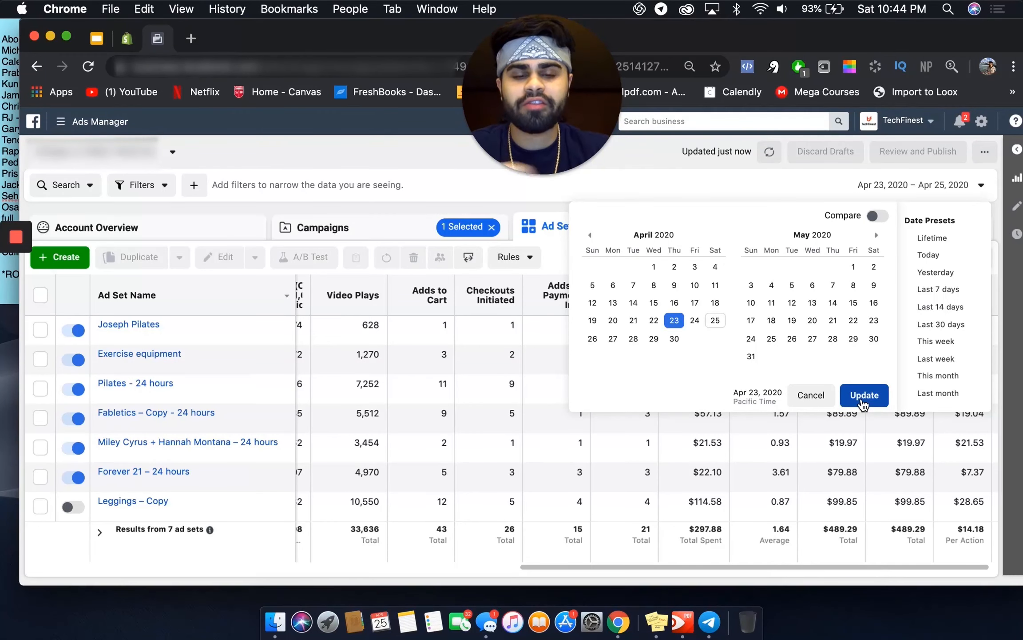
click(864, 395)
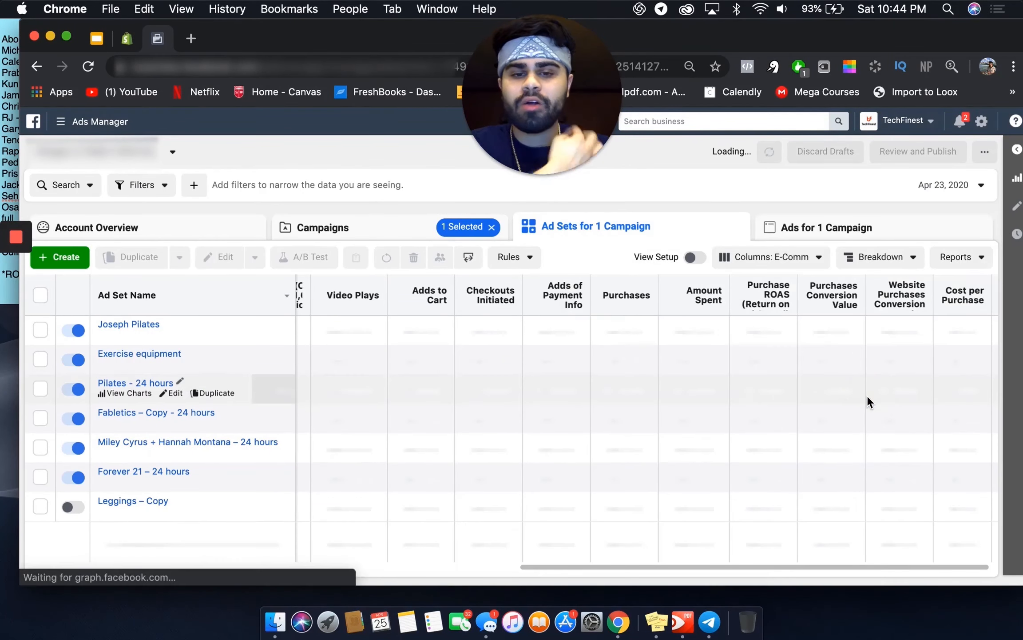
click(136, 383)
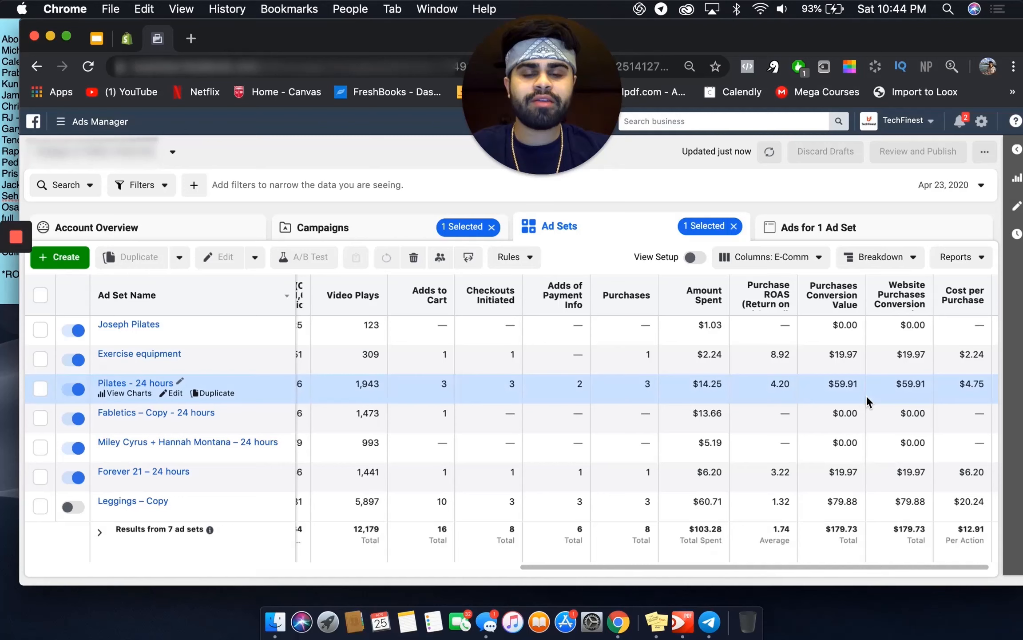
click(40, 388)
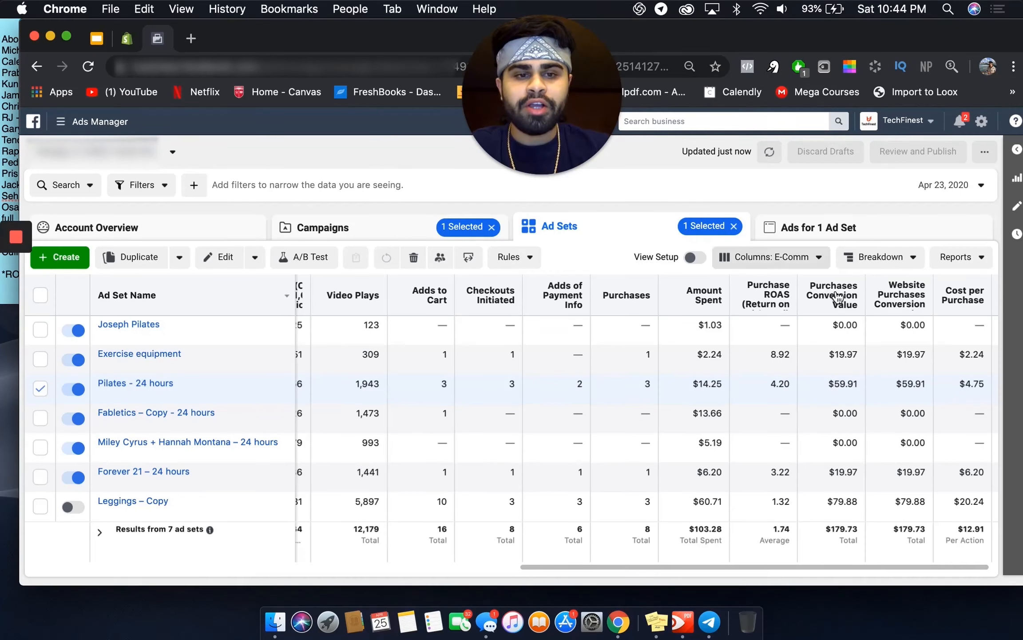
mouse_move(128, 324)
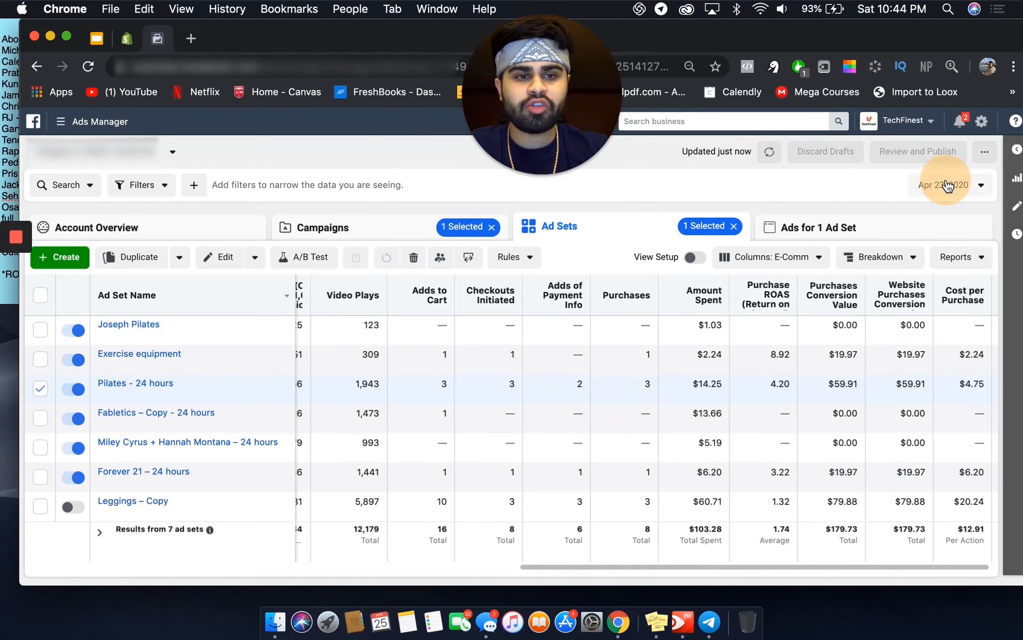
View the ad set results for Yesterday, then for Today, April 25, 2020 ($91.79 spent).
click(944, 184)
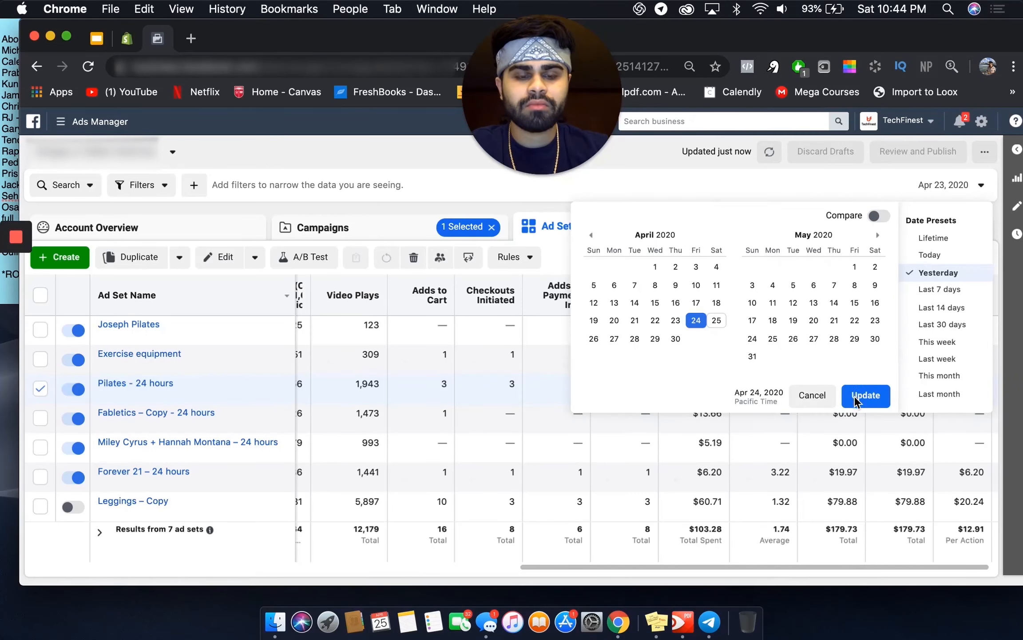
click(866, 395)
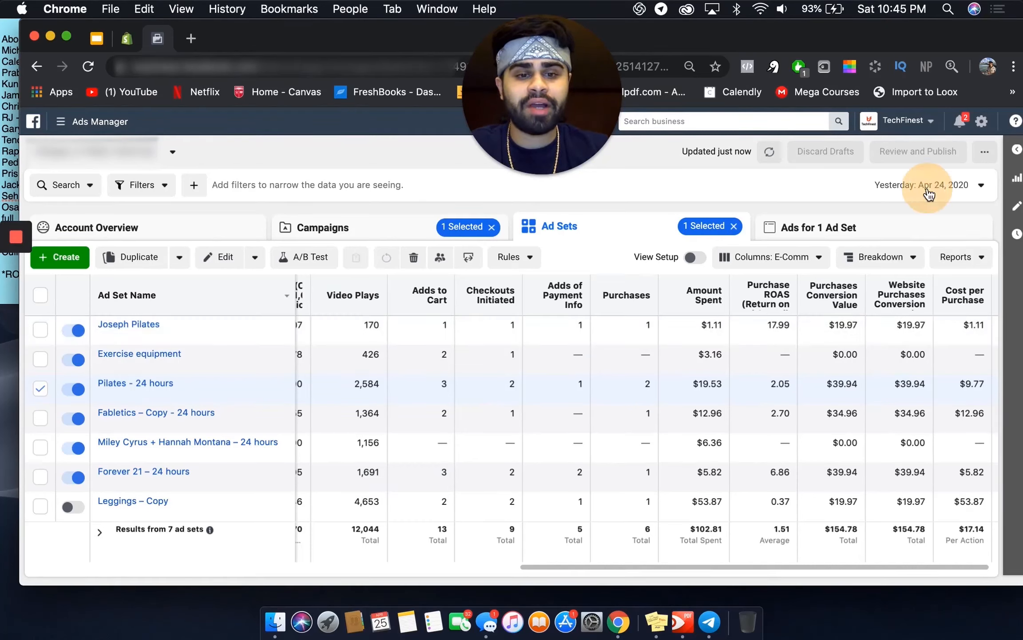
click(925, 185)
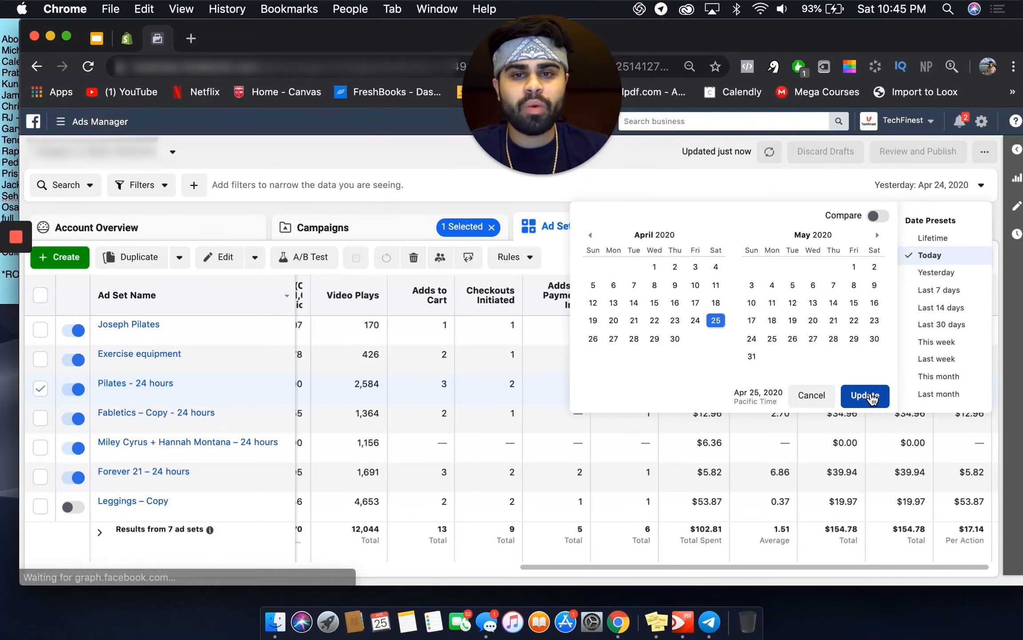
click(864, 395)
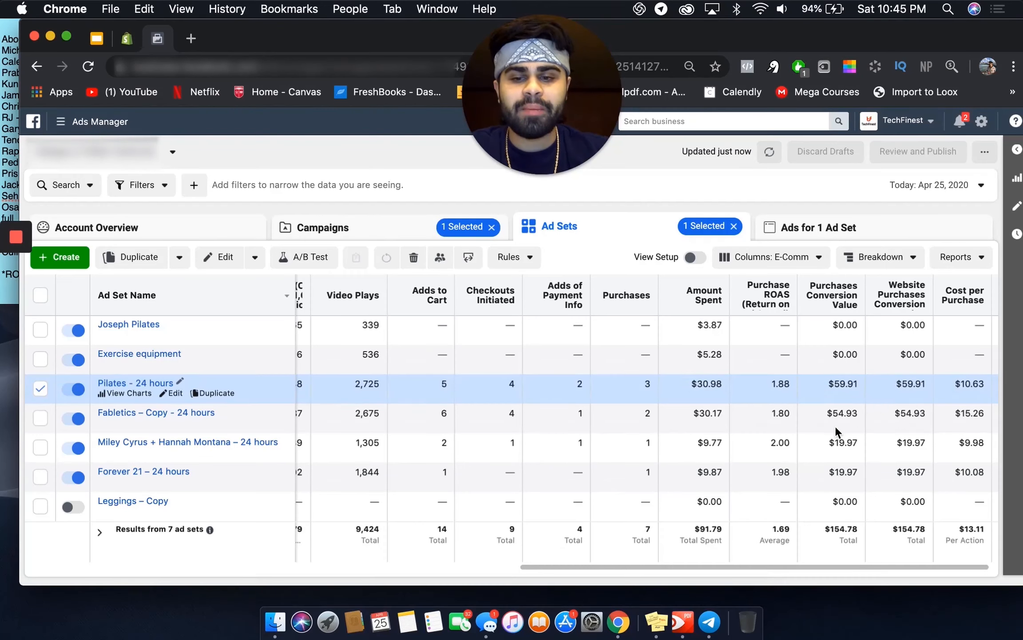
mouse_move(776, 487)
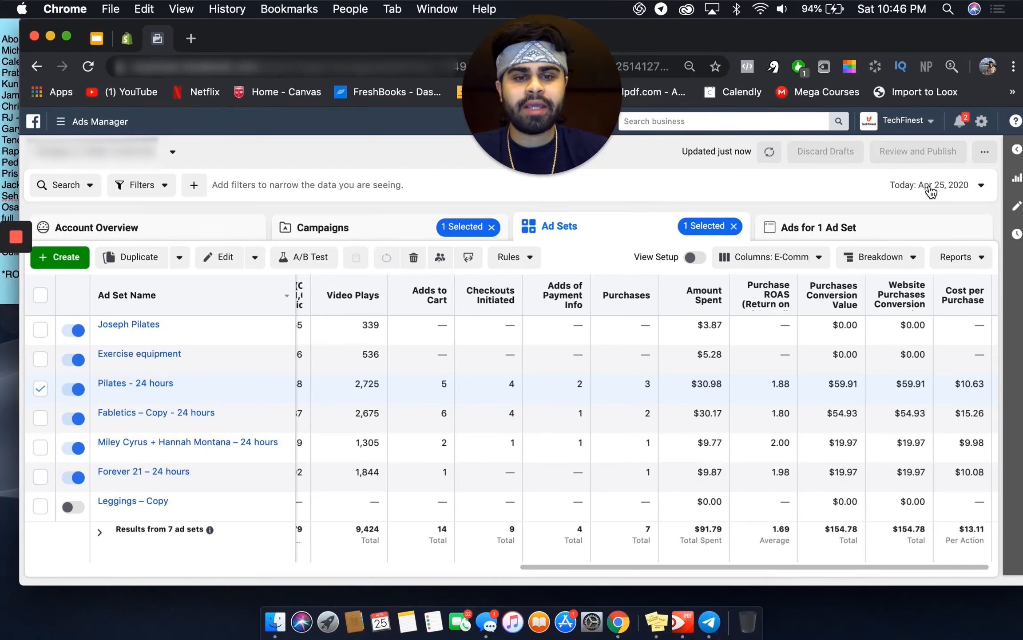
Apply the April 23–25 date range again and return to the campaigns table (66 adds to cart).
click(932, 185)
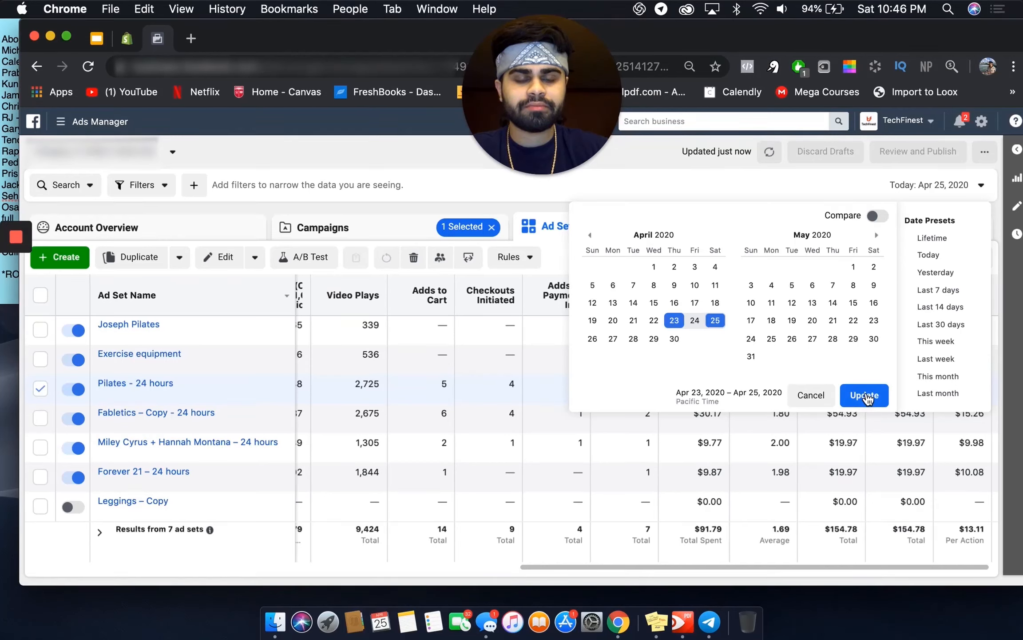
click(864, 394)
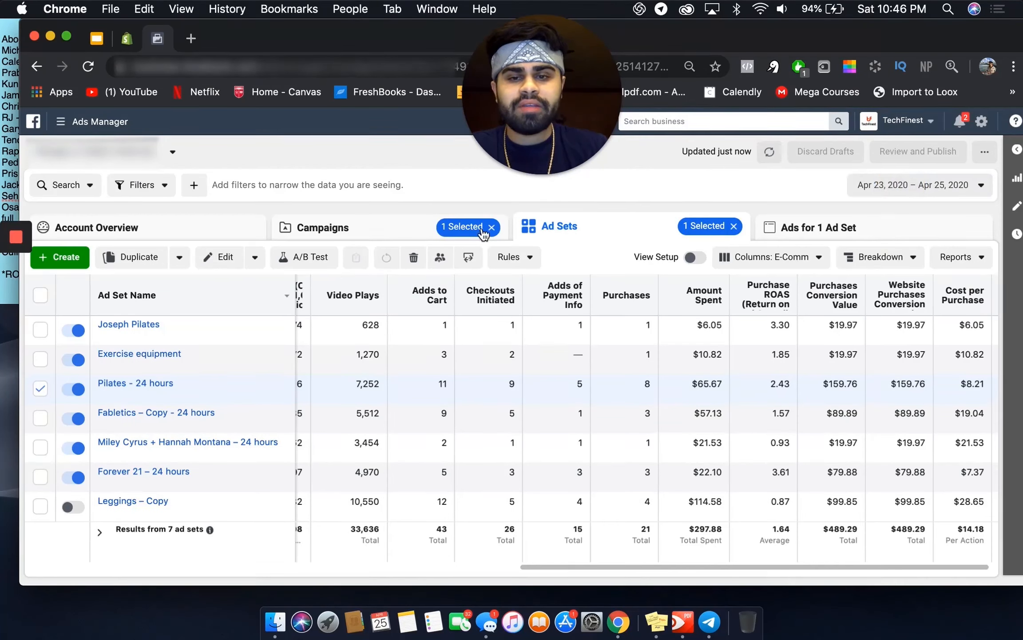
click(917, 184)
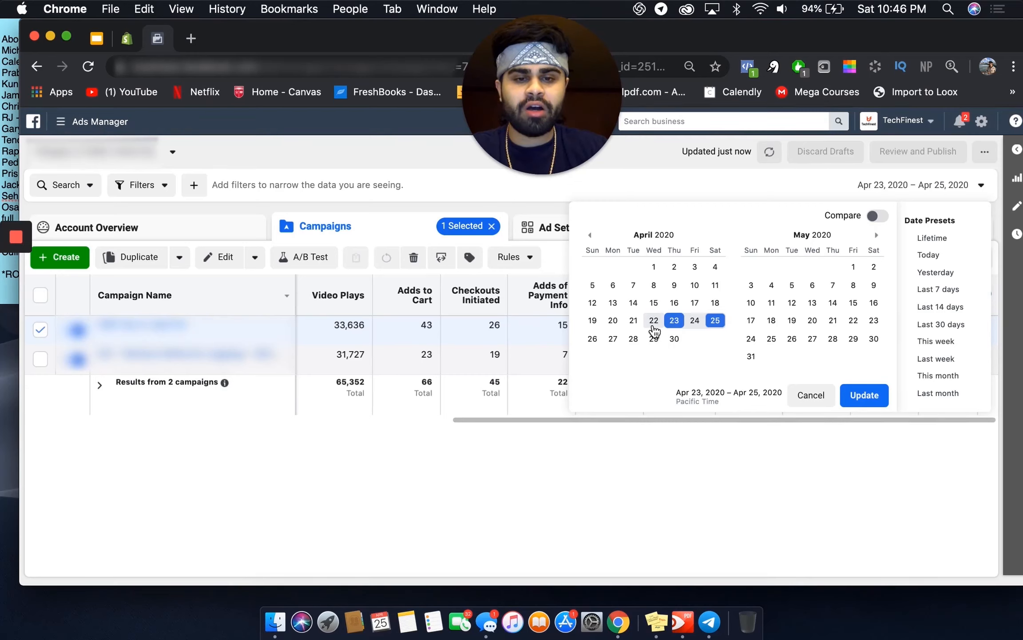
Apply a reporting range of April 21 to April 25, 2020 to the campaigns table.
click(633, 320)
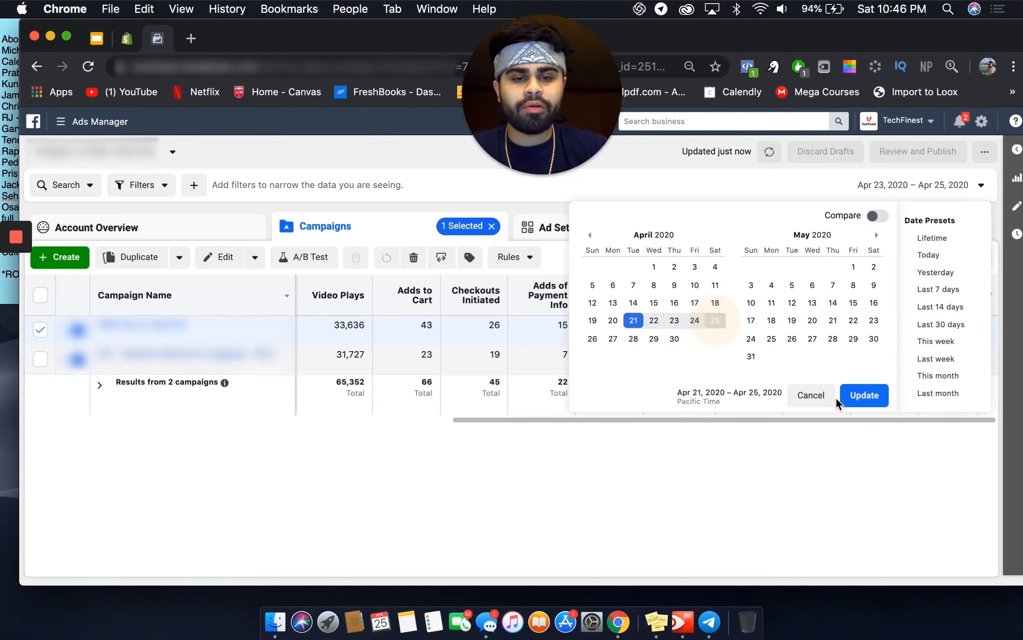
click(863, 394)
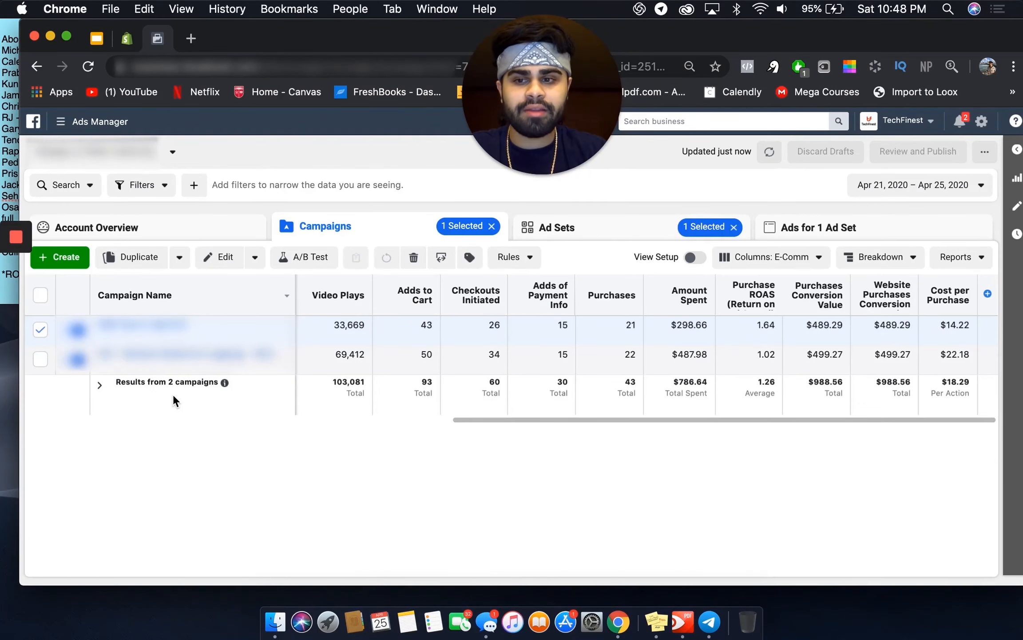
Deselect the first campaign's checkbox and switch to the Shopify admin home dashboard.
click(40, 329)
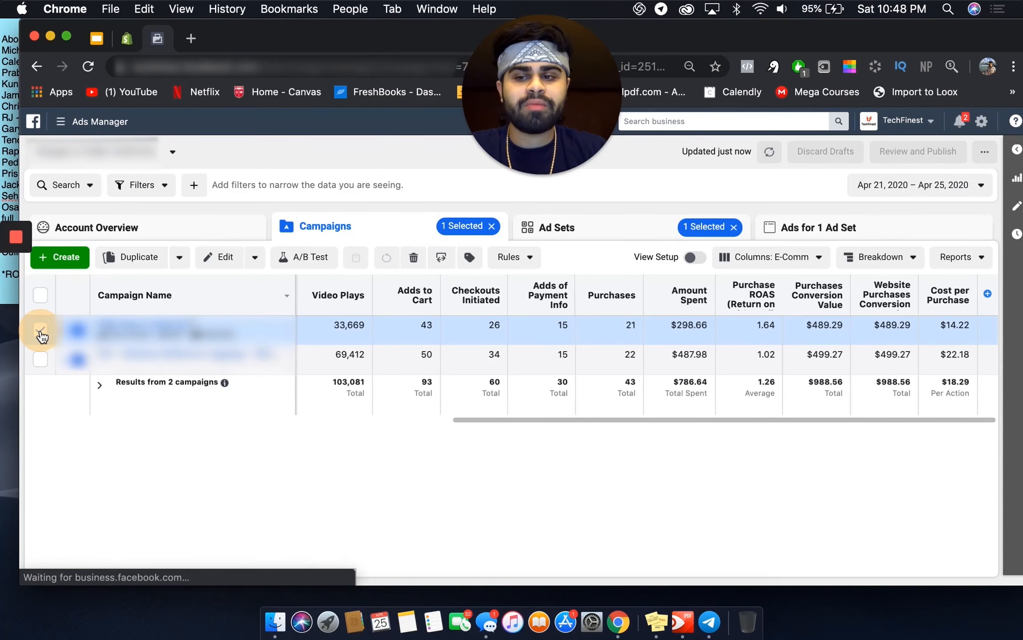
click(40, 329)
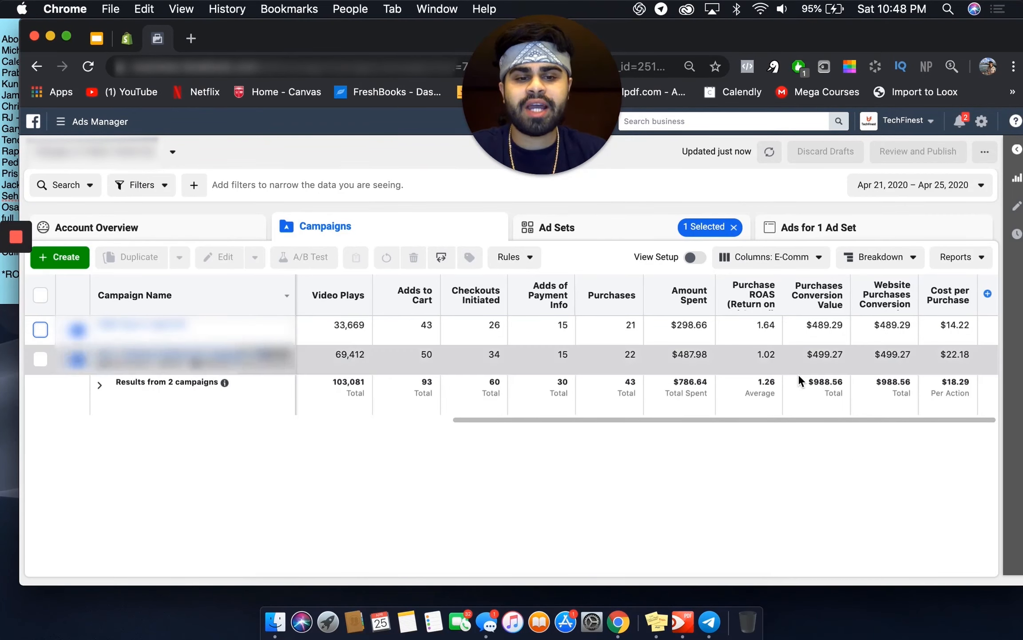
click(128, 38)
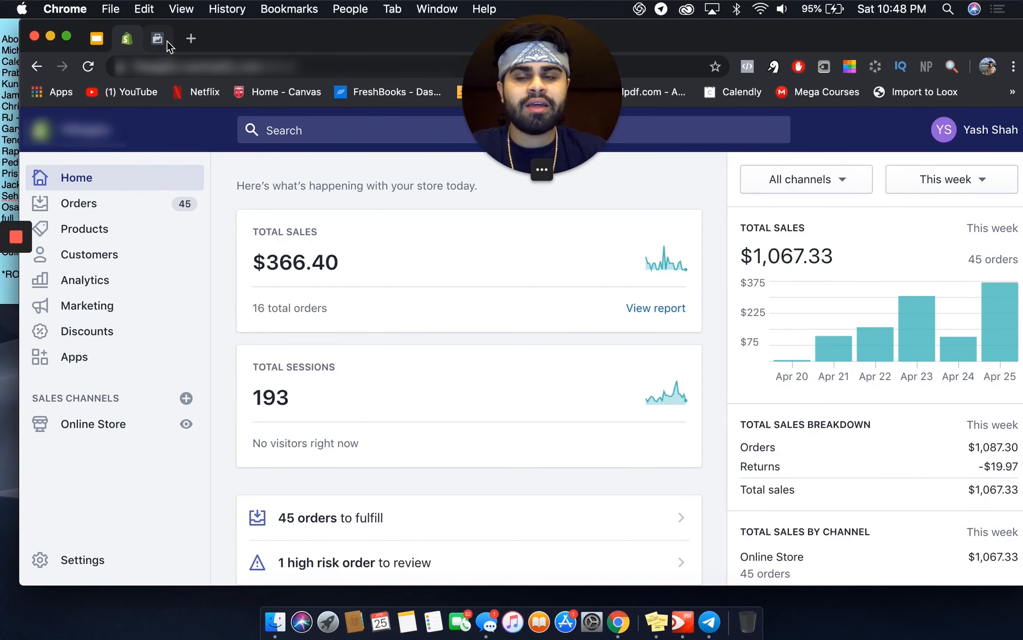
click(157, 38)
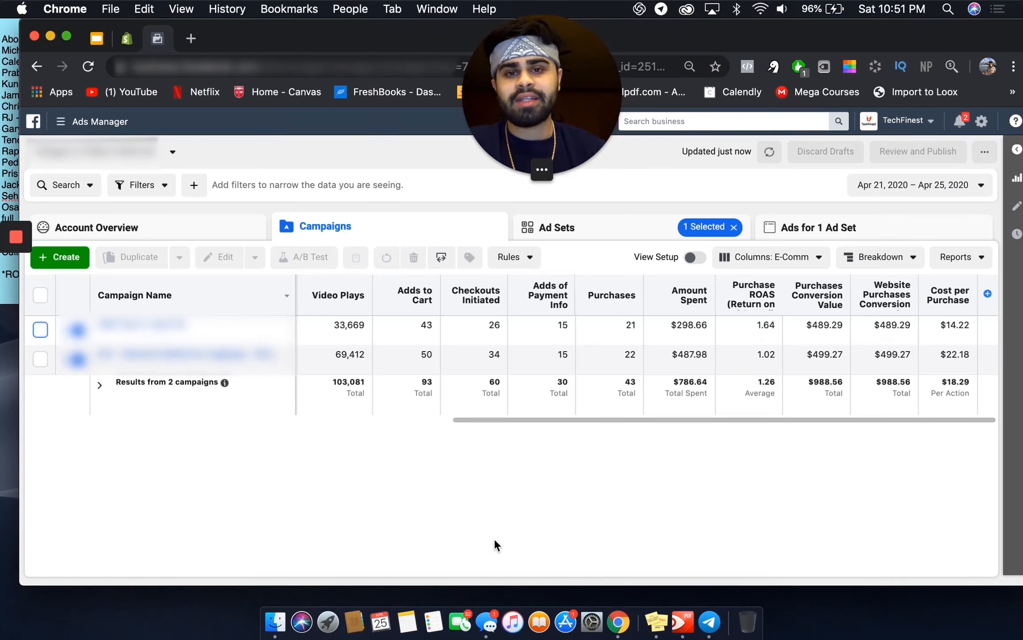
mouse_move(218, 213)
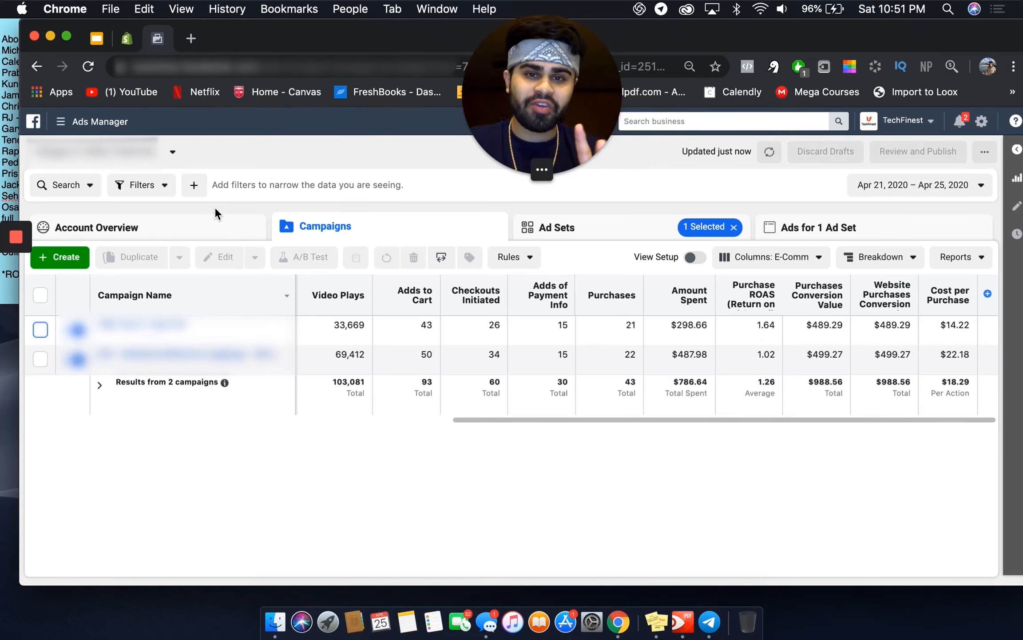